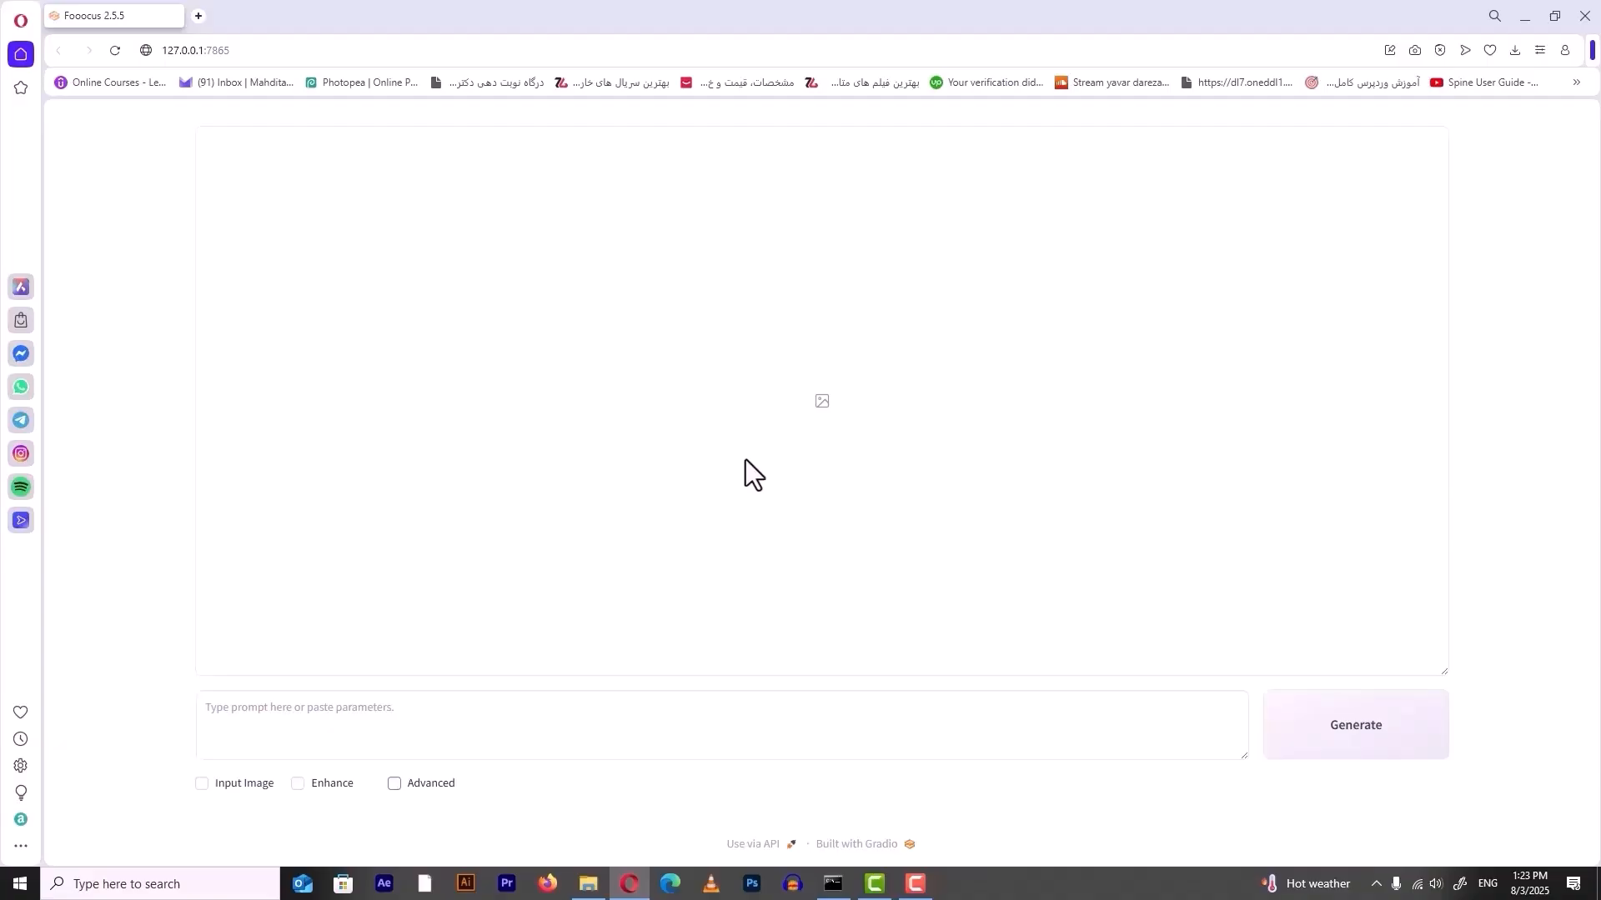
# Enable Input Image, drop the street site photo into Inpaint and mask the tree in front.
pyautogui.click(195, 781)
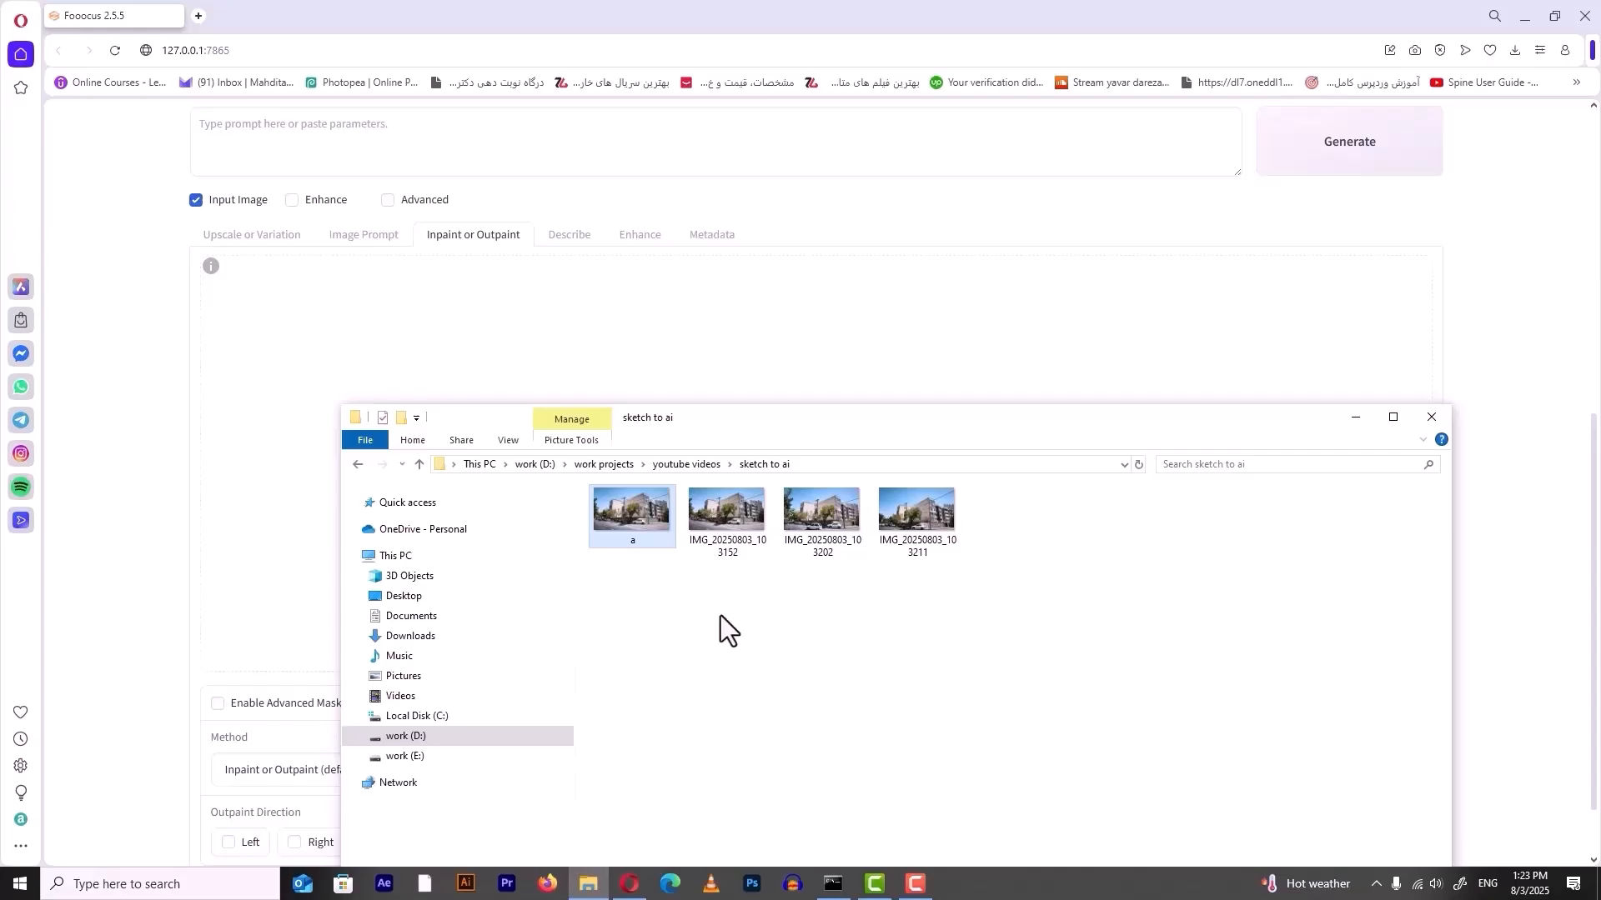
pyautogui.moveTo(647, 417); pyautogui.dragTo(1163, 367)
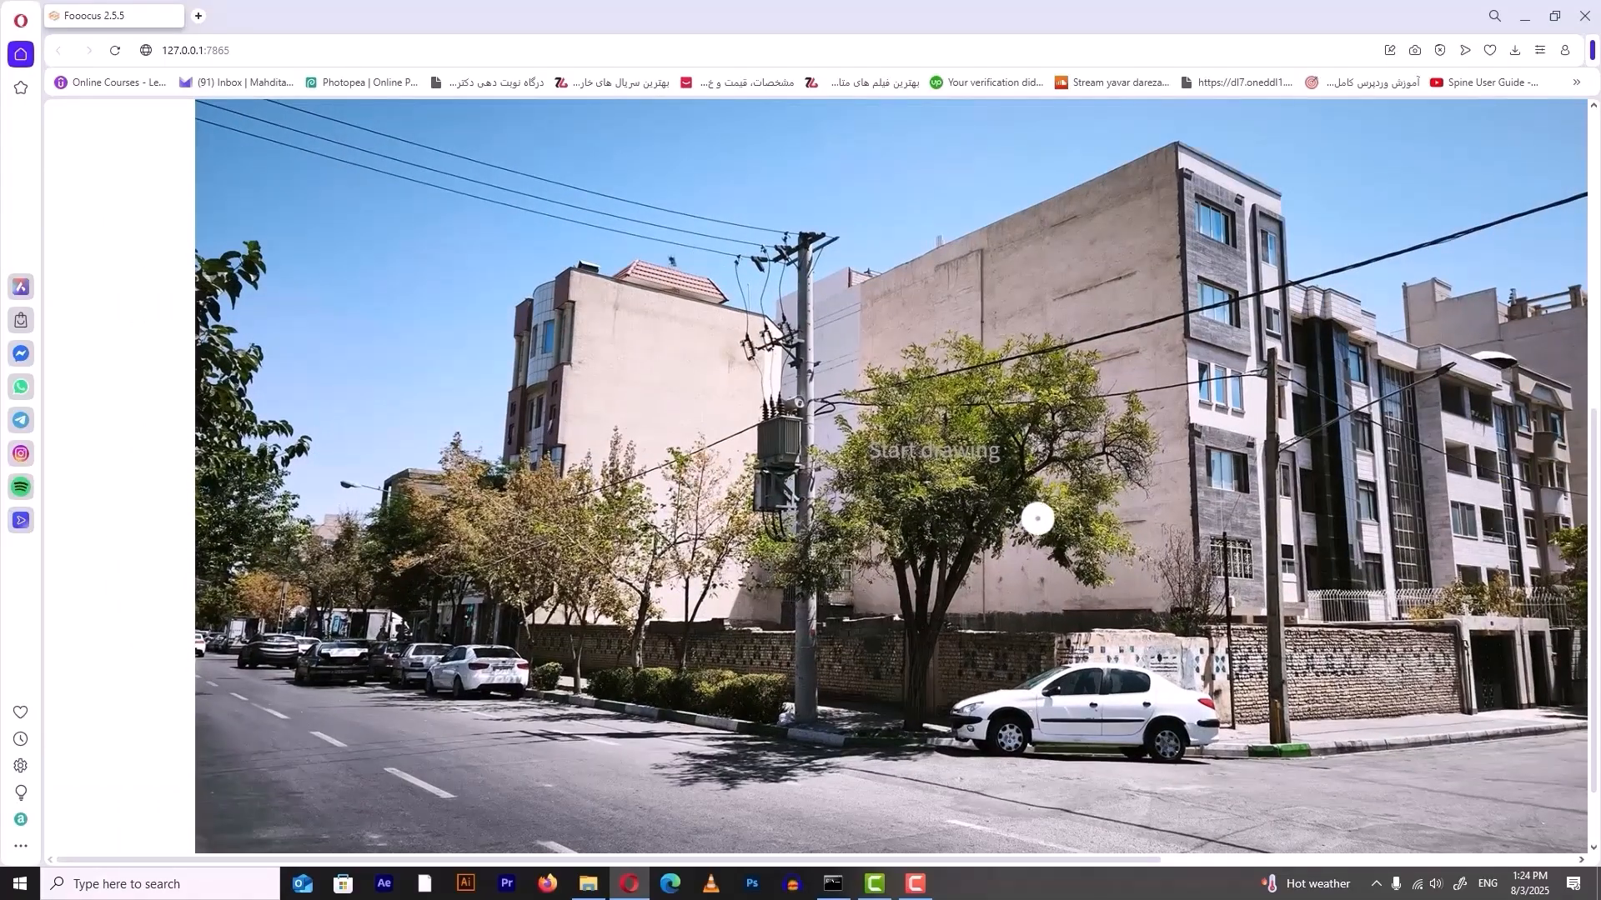
pyautogui.moveTo(1030, 519); pyautogui.dragTo(1077, 440)
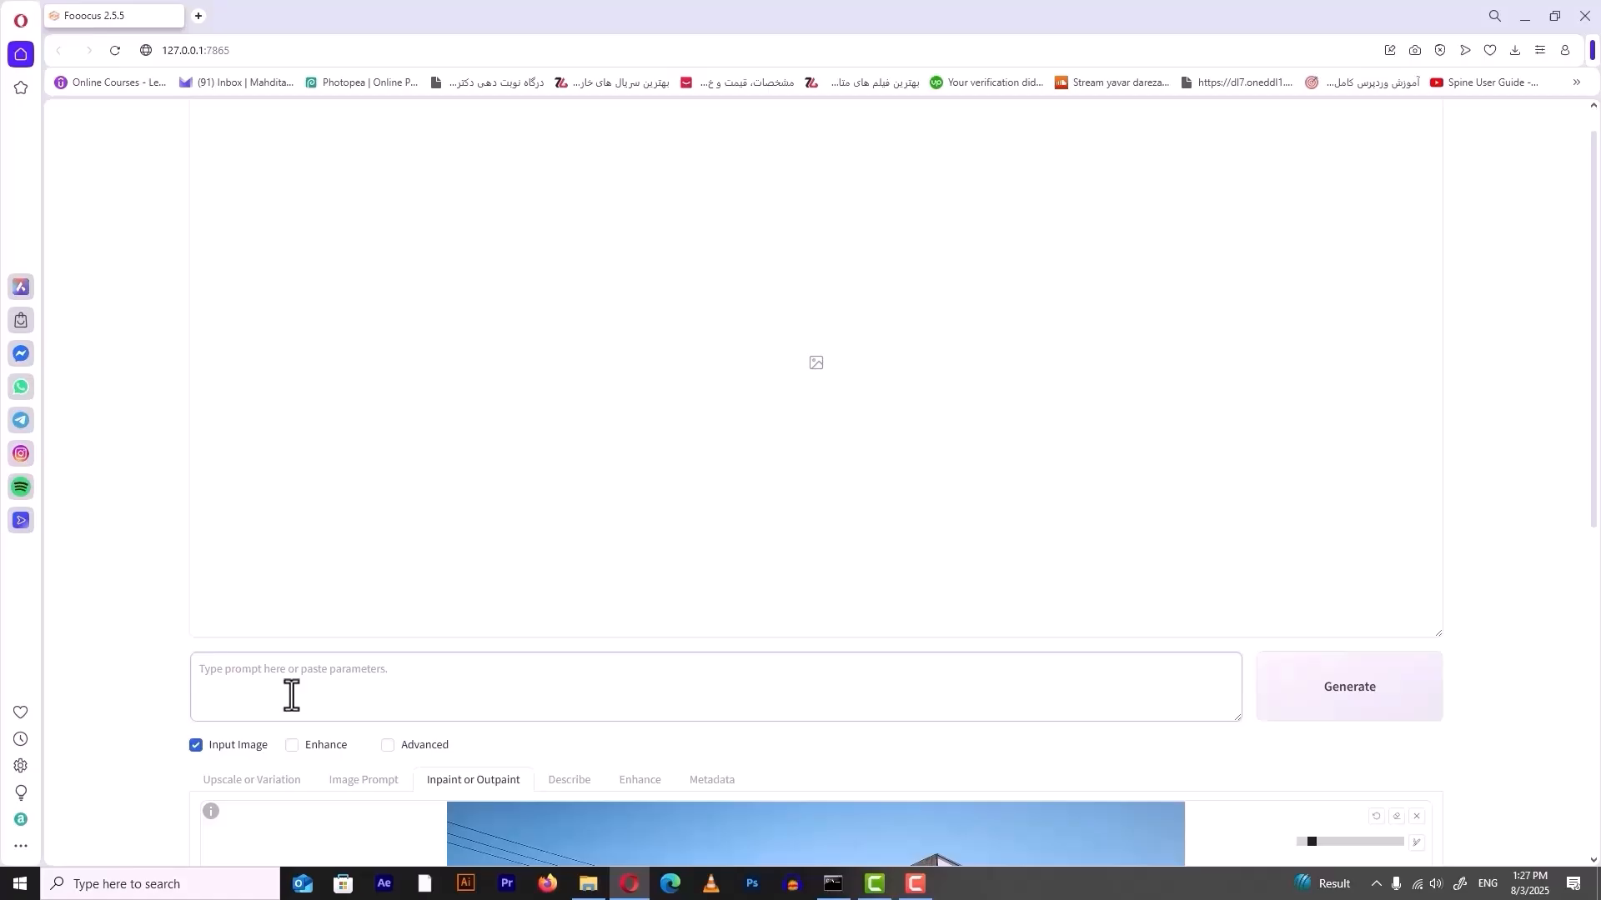
# Prompt to erase the tree, then rewrite it as a seven-floor minimal apartment with storefronts.
pyautogui.write('erase th')
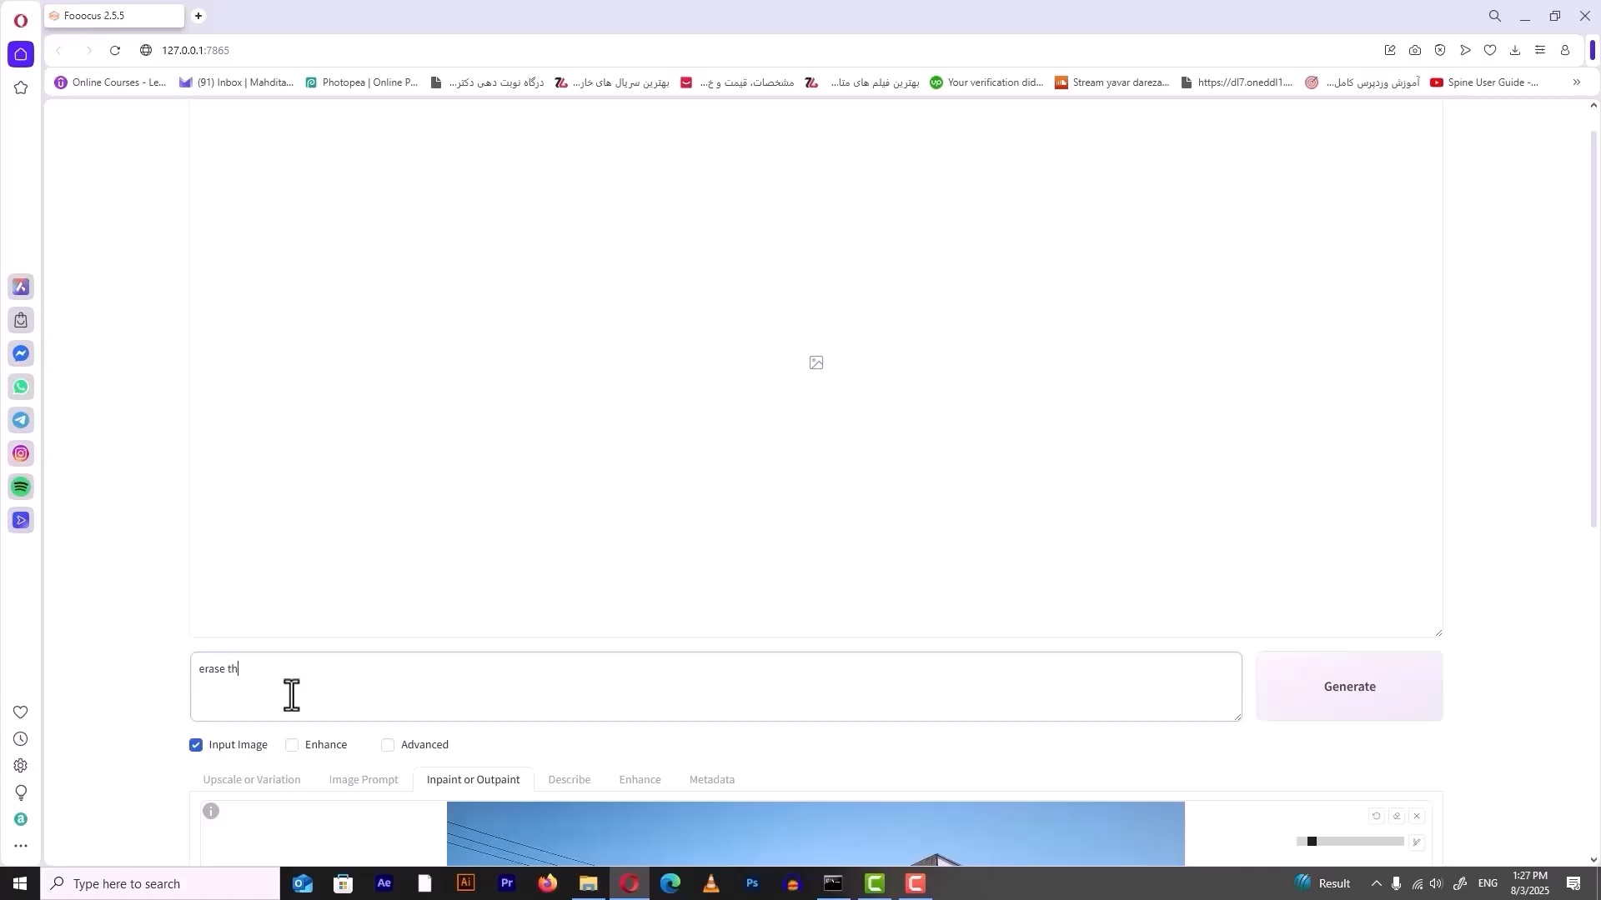
pyautogui.click(1348, 687)
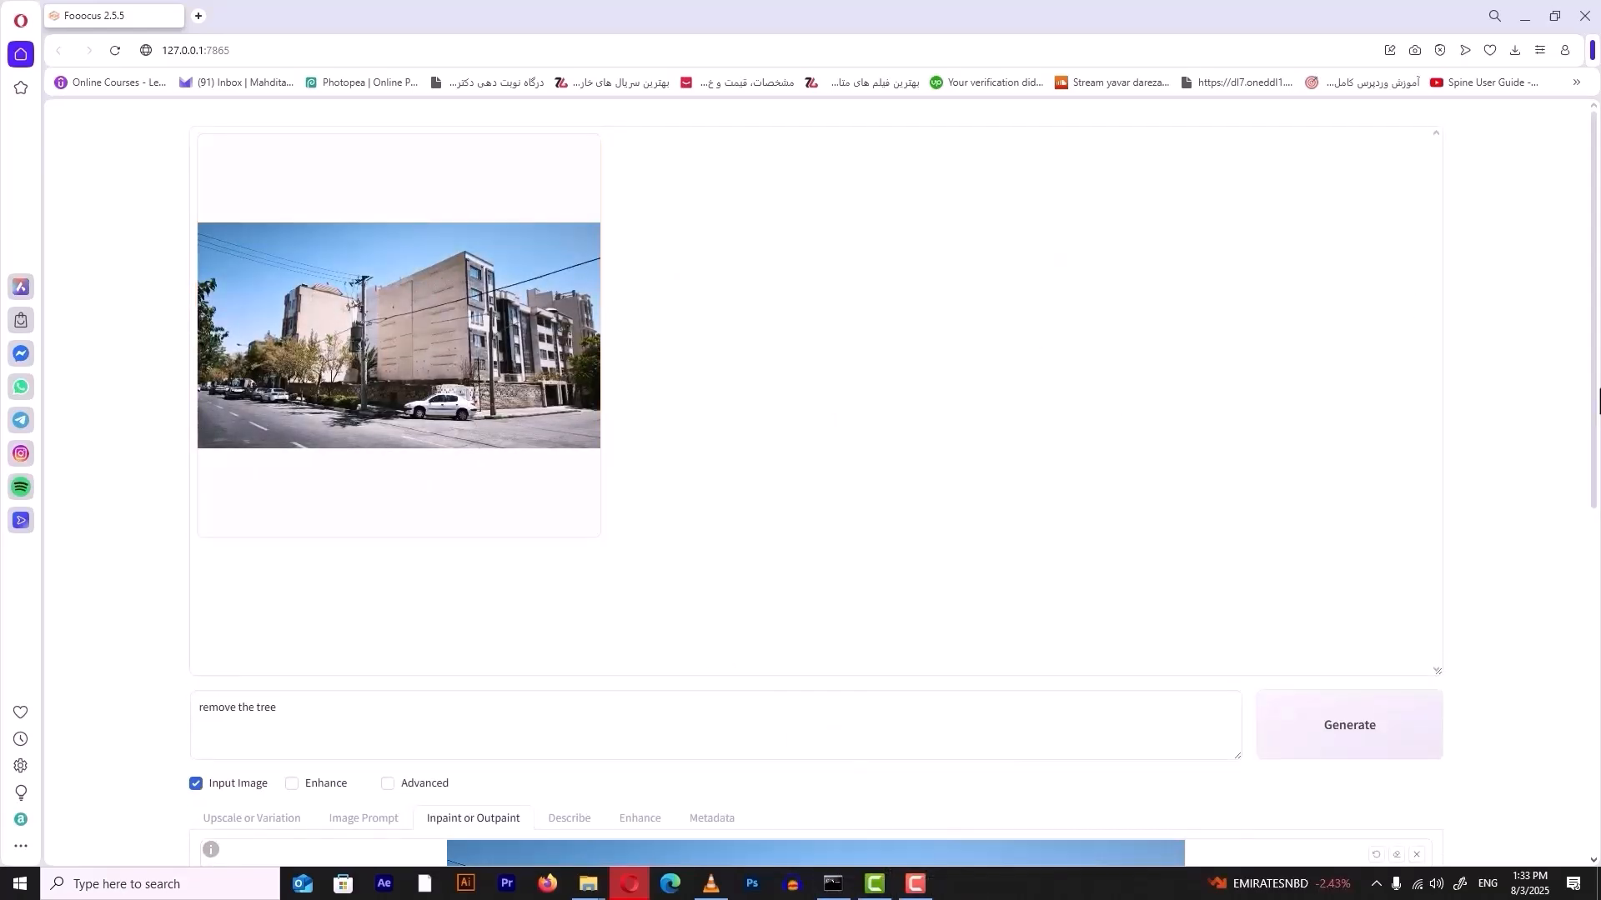
pyautogui.scroll(-3)
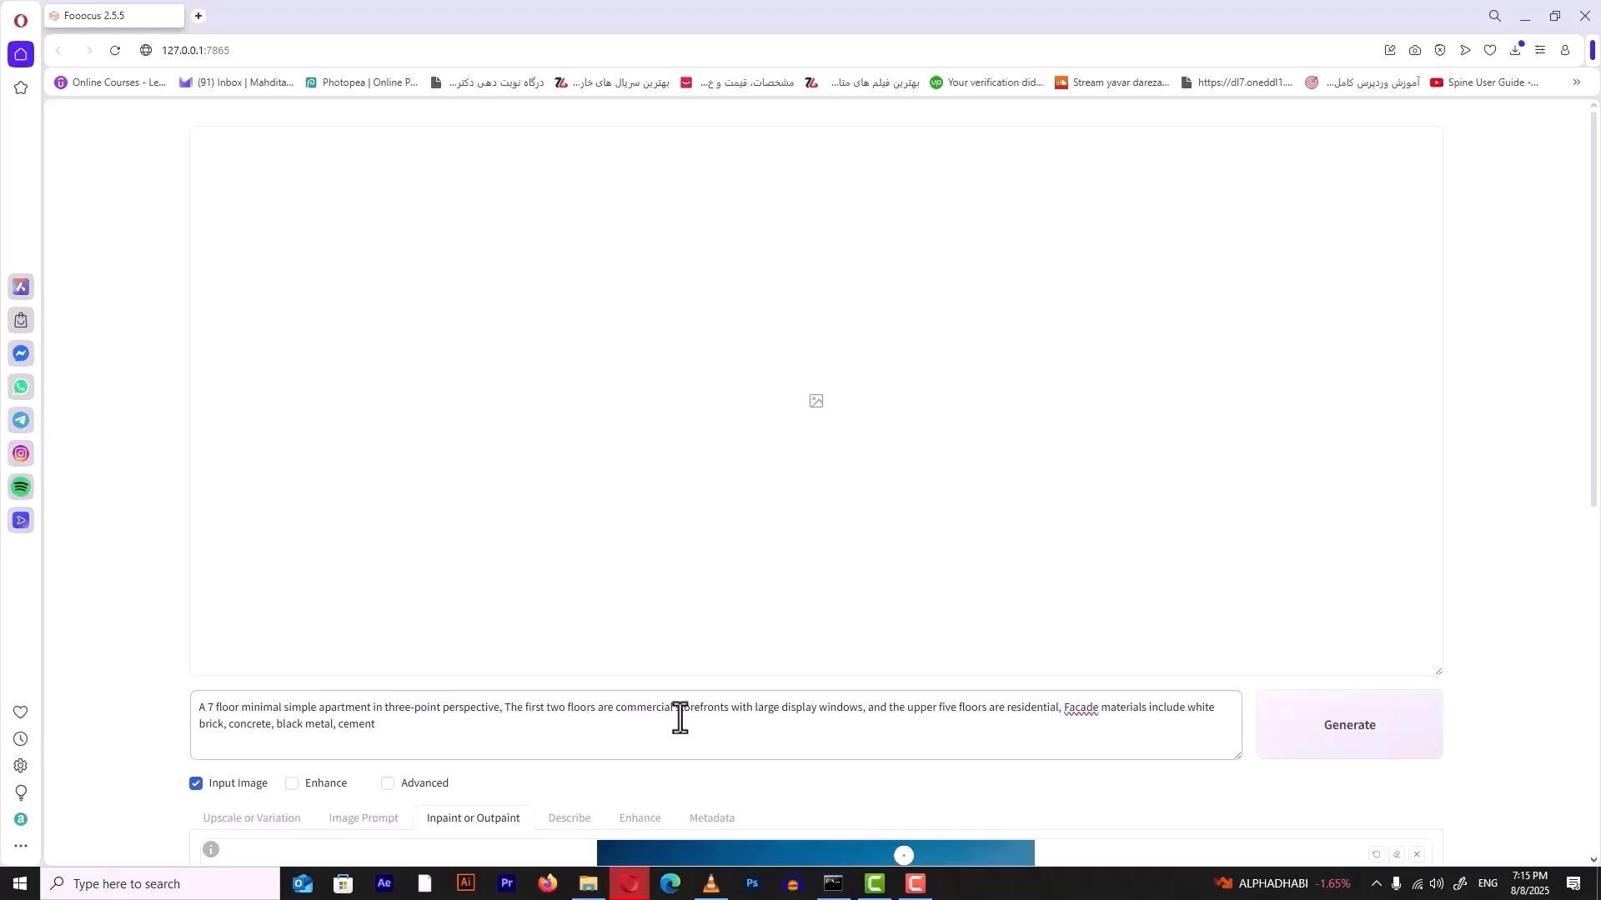
# Generate apartment designs from the prompt and scroll through the result grid.
pyautogui.click(1348, 724)
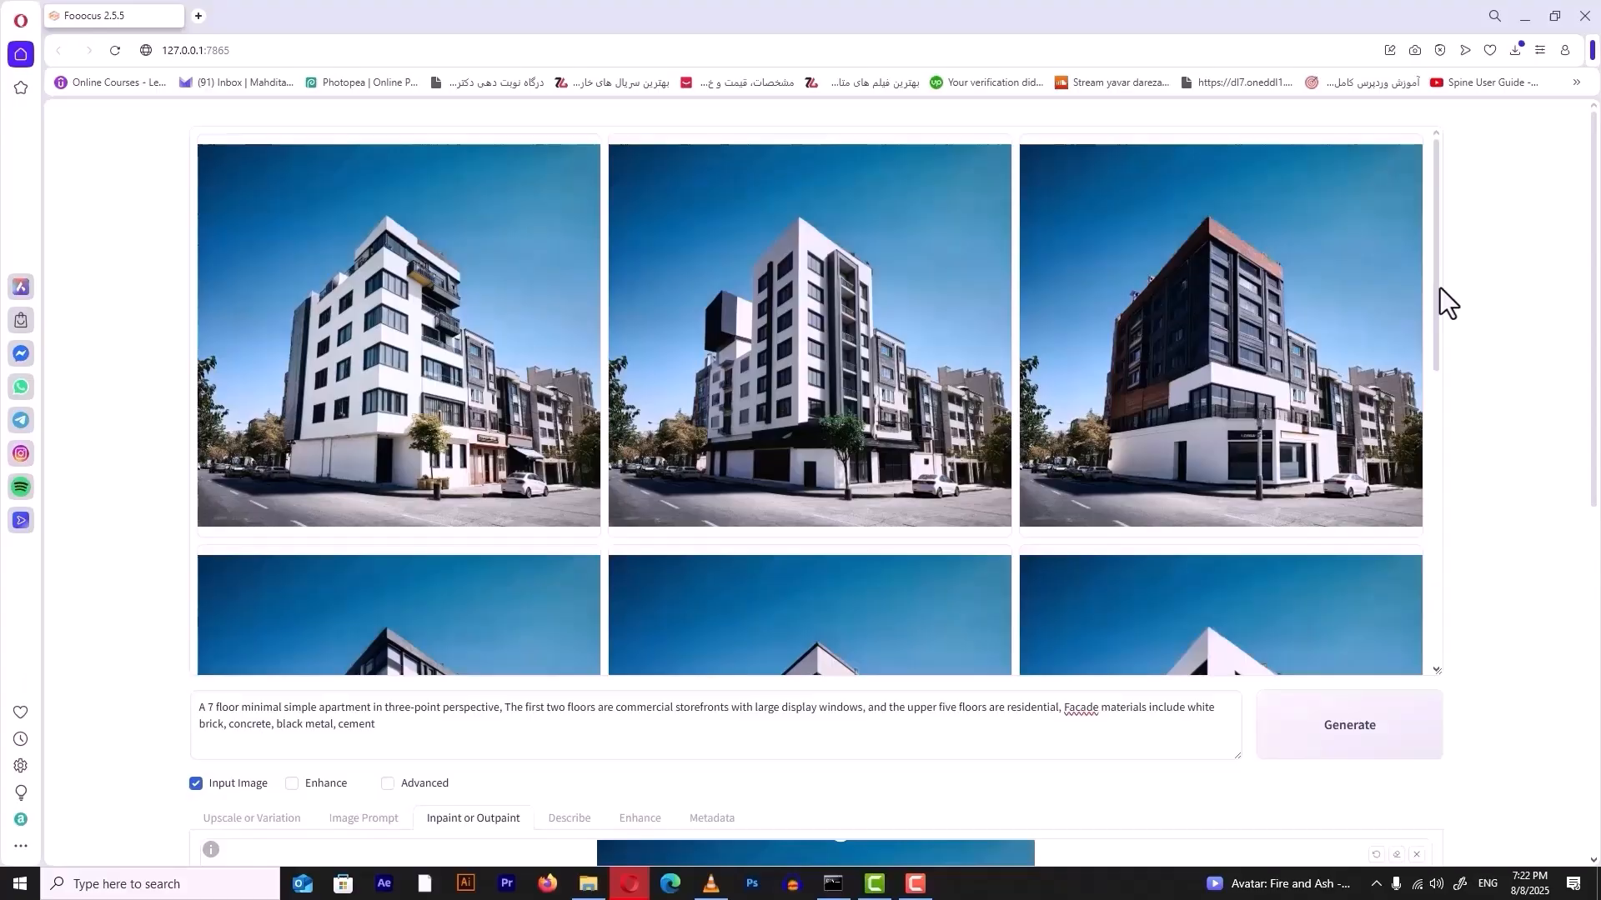
pyautogui.scroll(-3)
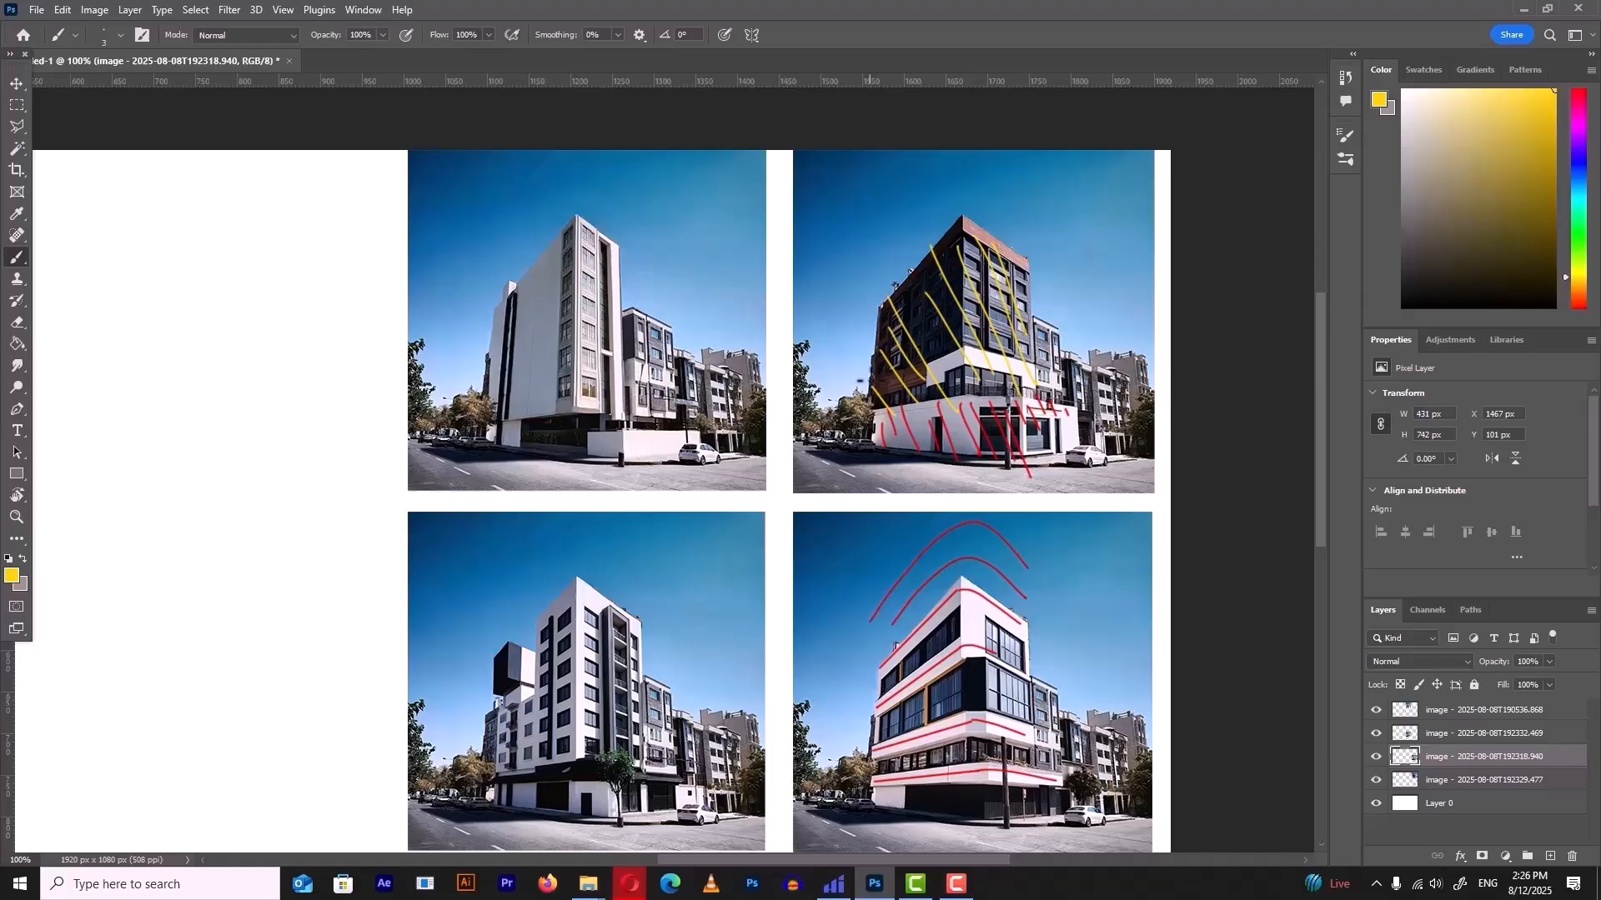
# Annotate the top-right render with an arrow and notes, then sketch a perspective box building.
pyautogui.moveTo(827, 449); pyautogui.dragTo(832, 307)
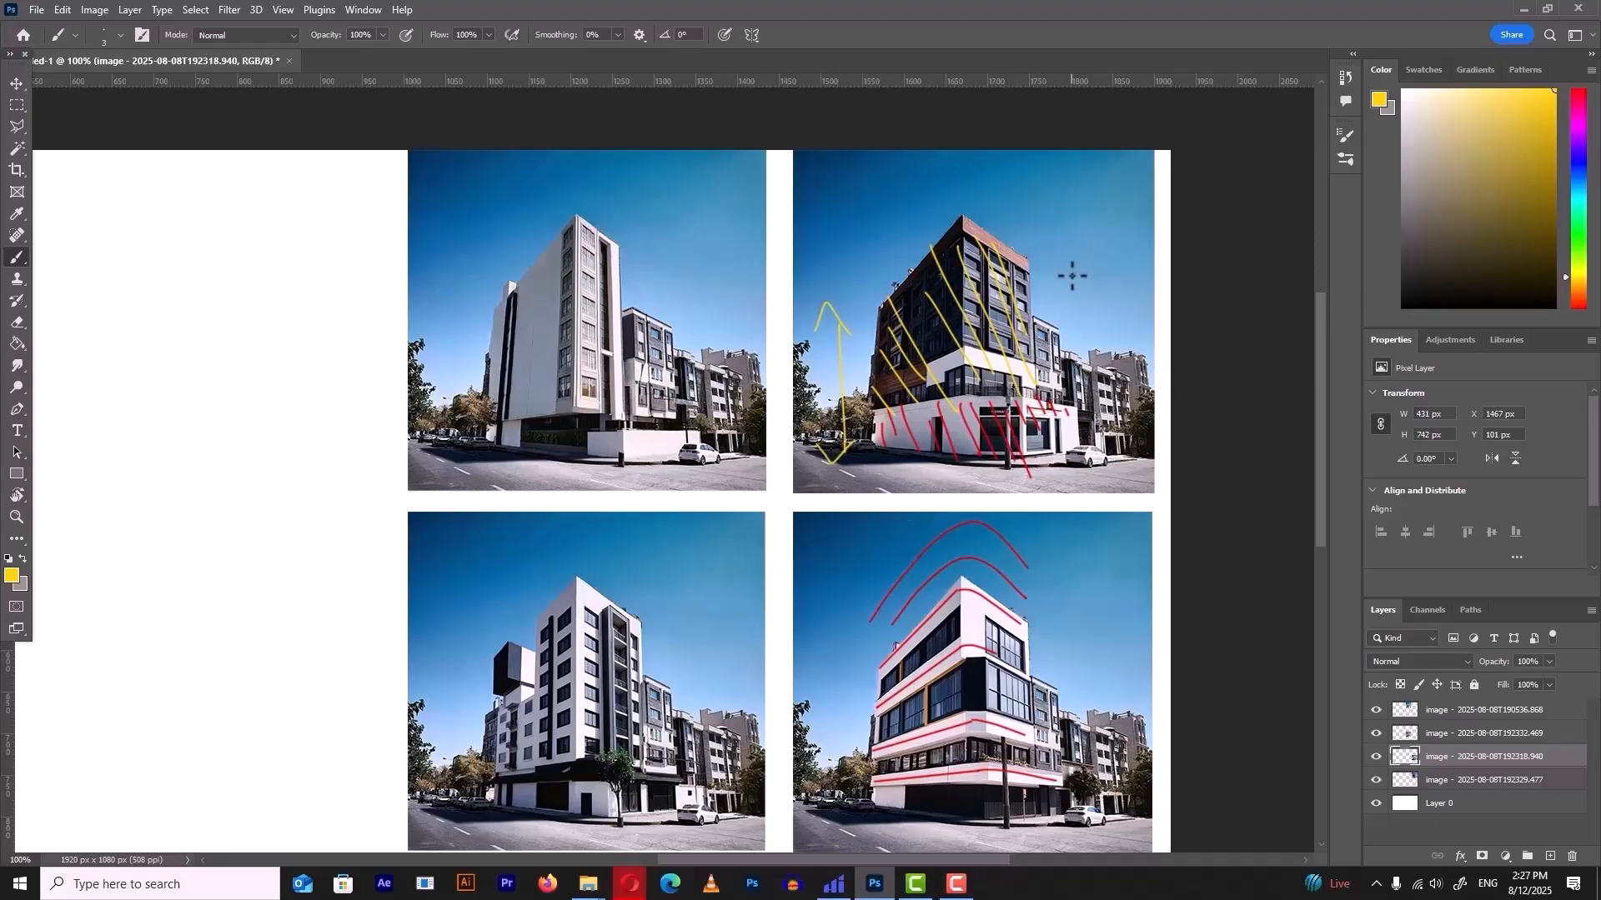
pyautogui.moveTo(1062, 297); pyautogui.dragTo(1122, 296)
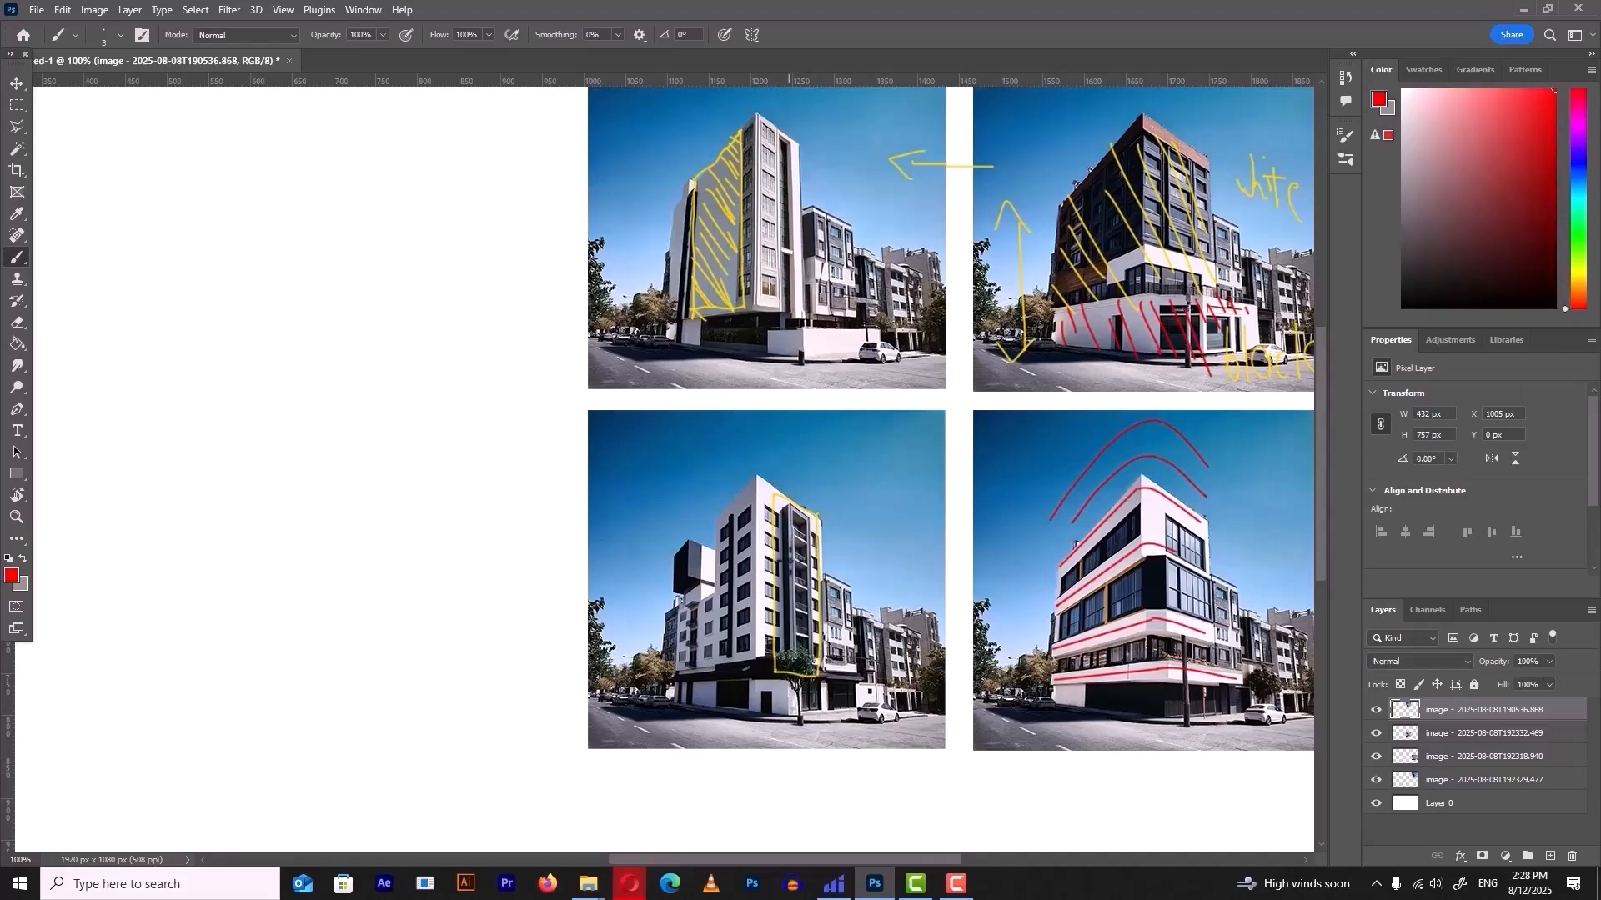
pyautogui.moveTo(786, 500); pyautogui.dragTo(802, 669)
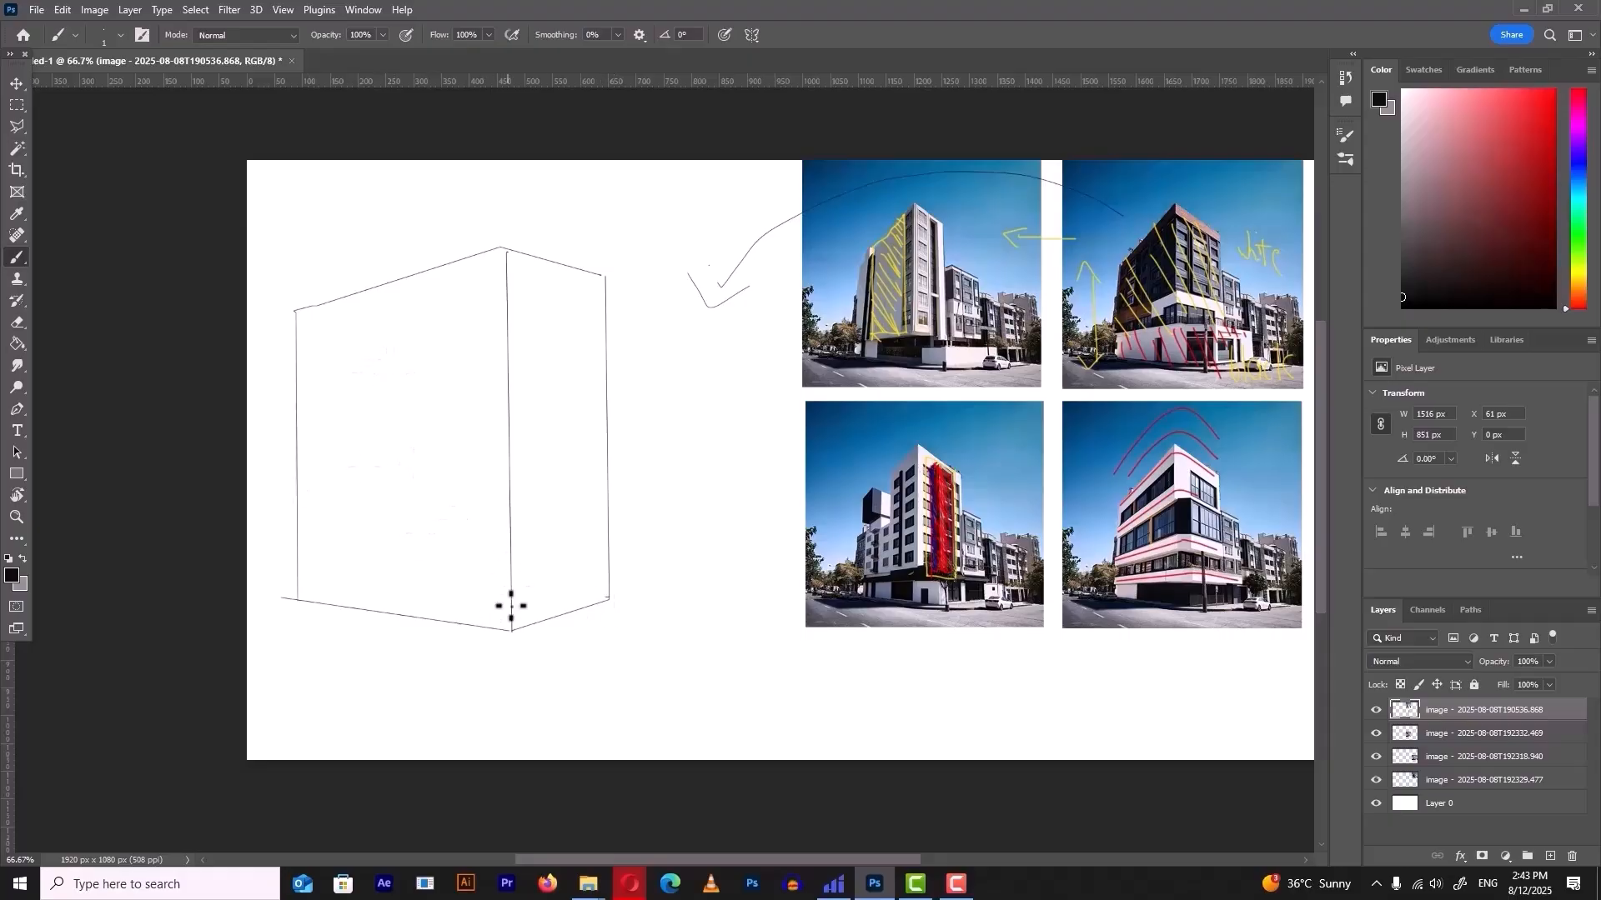
# Add vertical fins to the box sketch and a handwritten 'windows' note.
pyautogui.moveTo(297, 571); pyautogui.dragTo(510, 628)
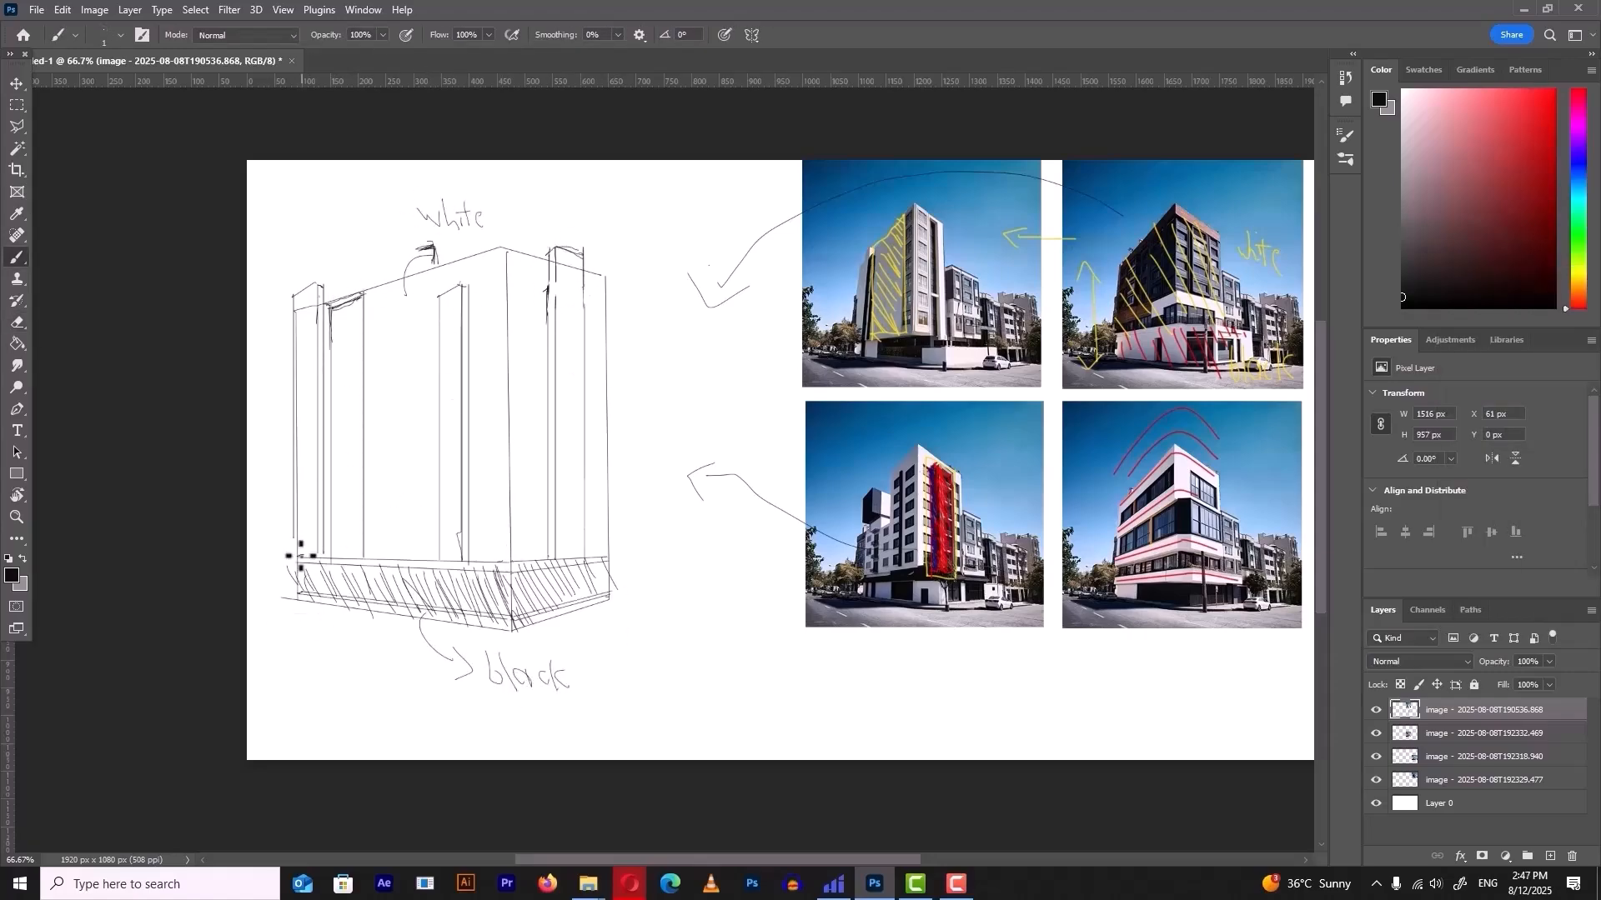
pyautogui.moveTo(317, 572); pyautogui.dragTo(481, 612)
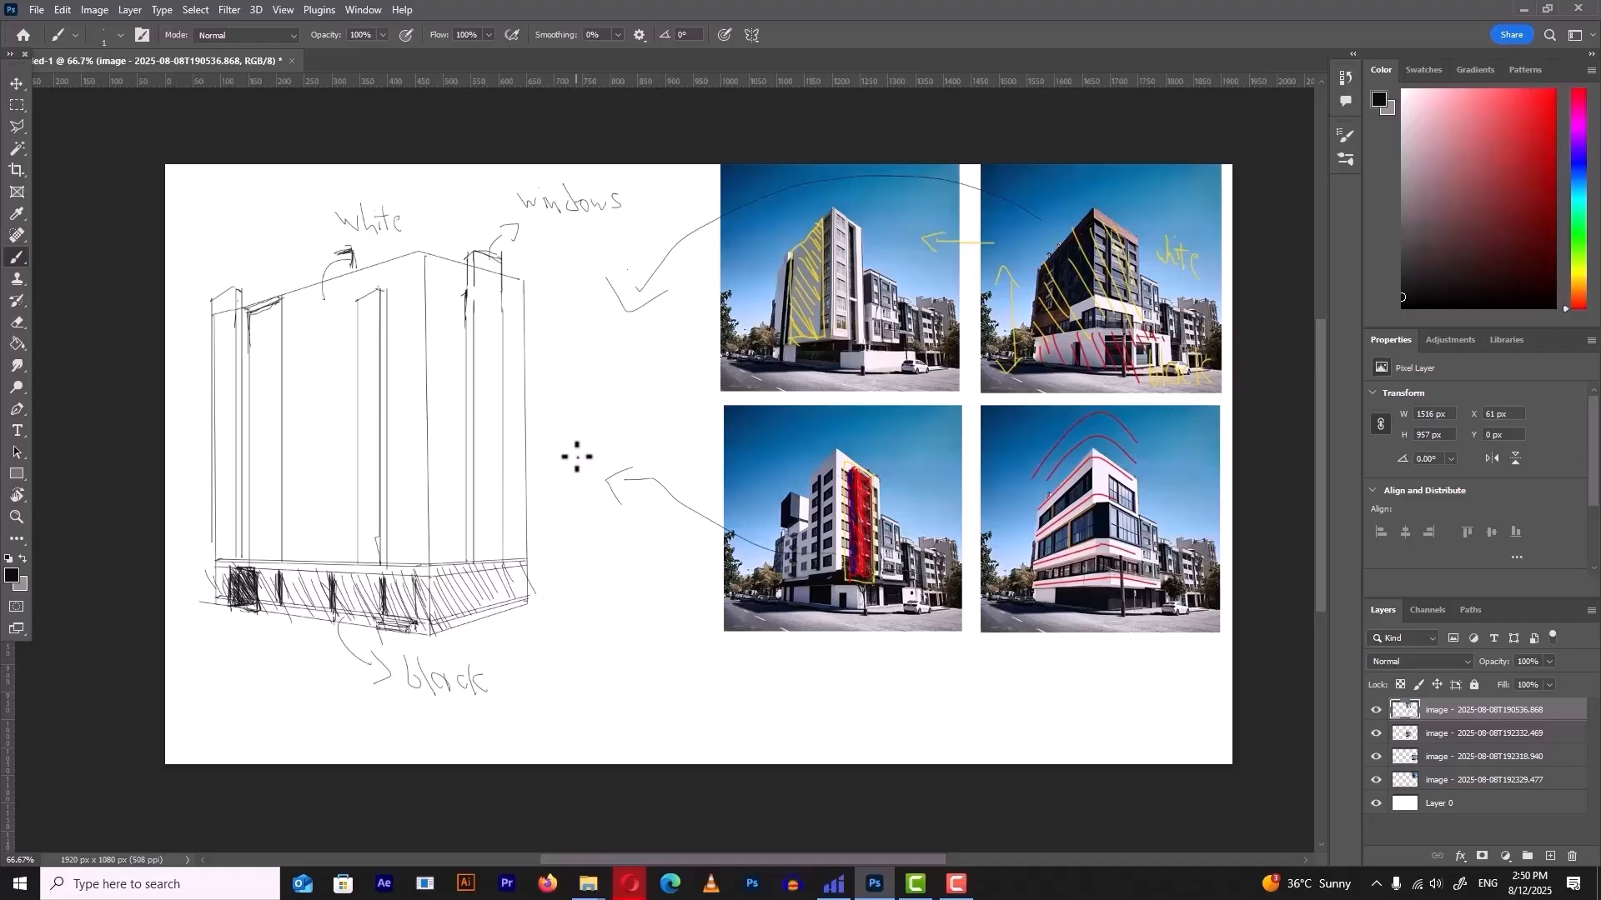
pyautogui.moveTo(1022, 718)
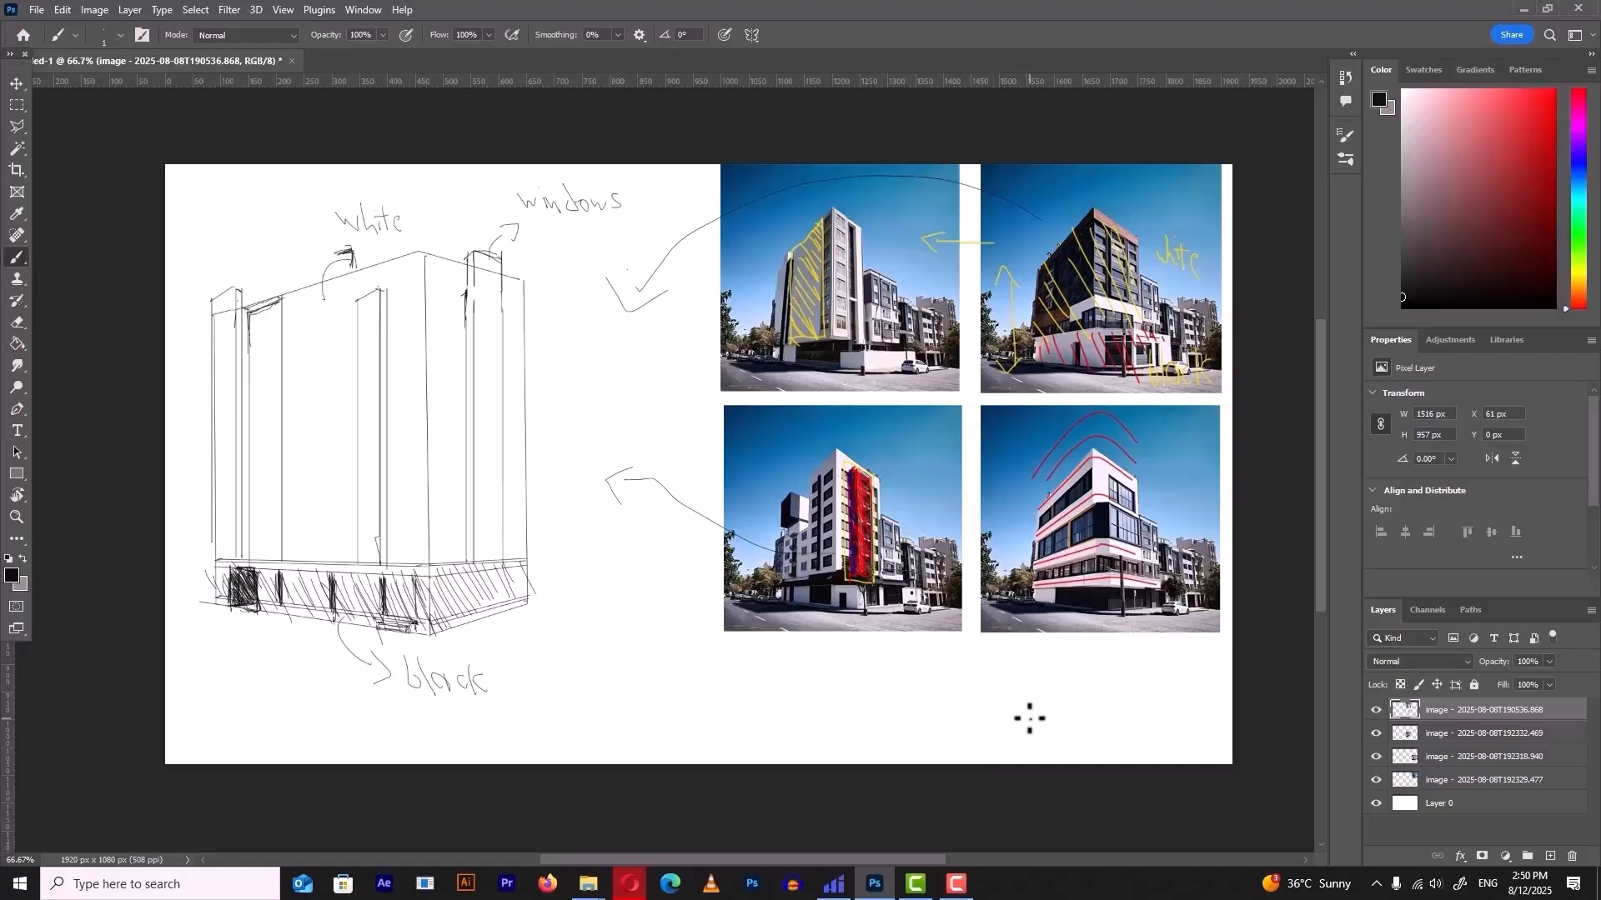
pyautogui.moveTo(1113, 891)
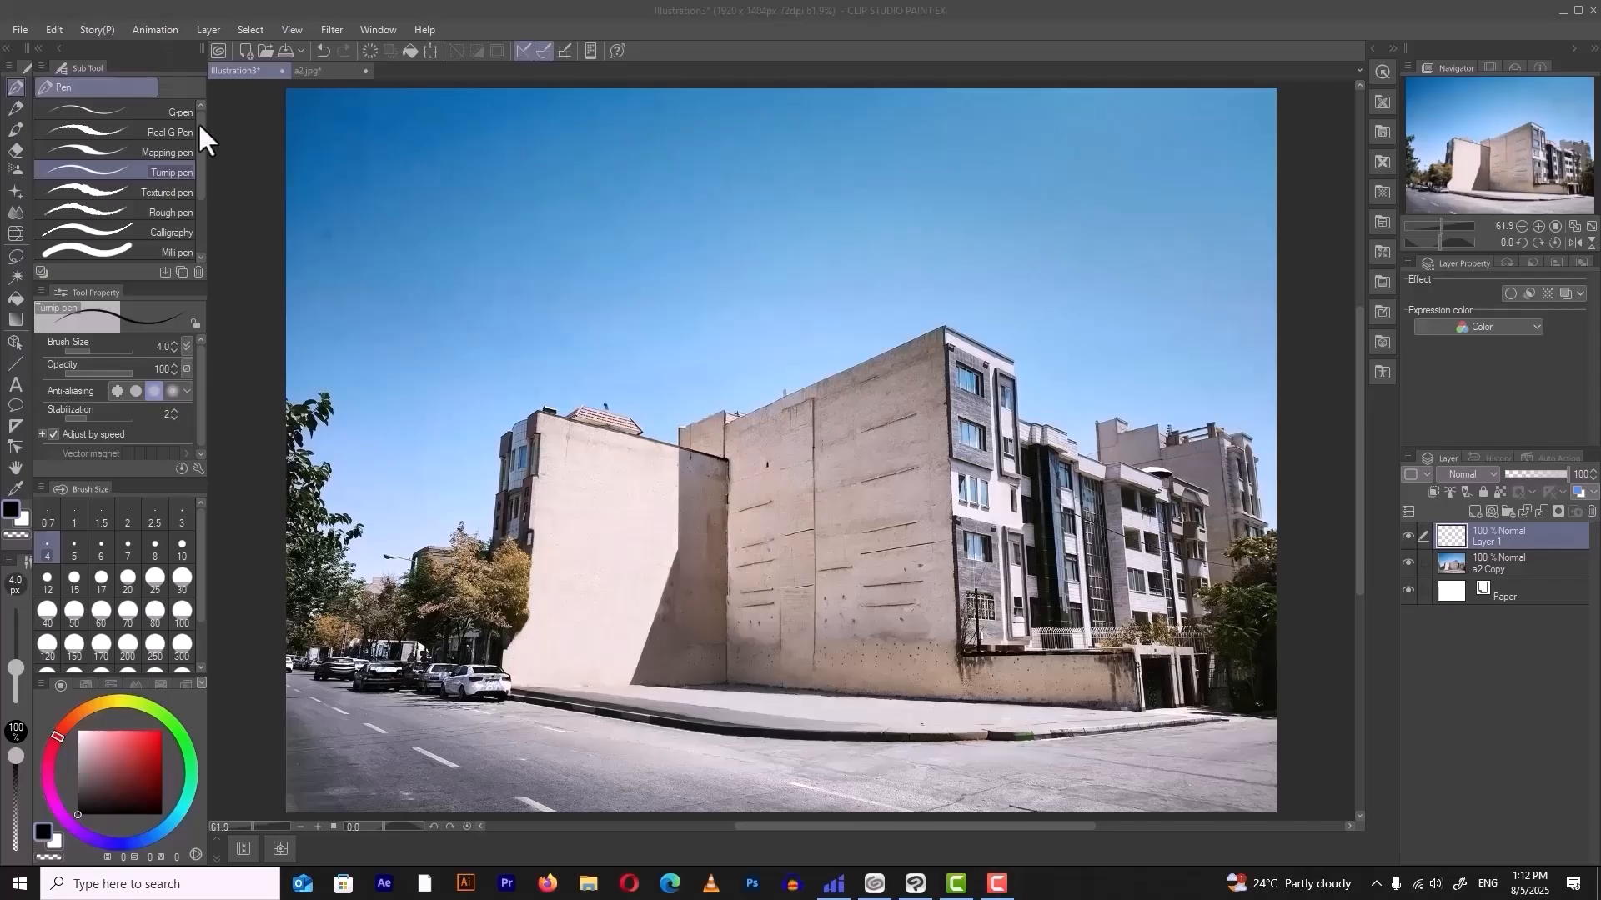
# Create a perspective ruler with vanishing lines along the wall edge and building corner.
pyautogui.click(15, 424)
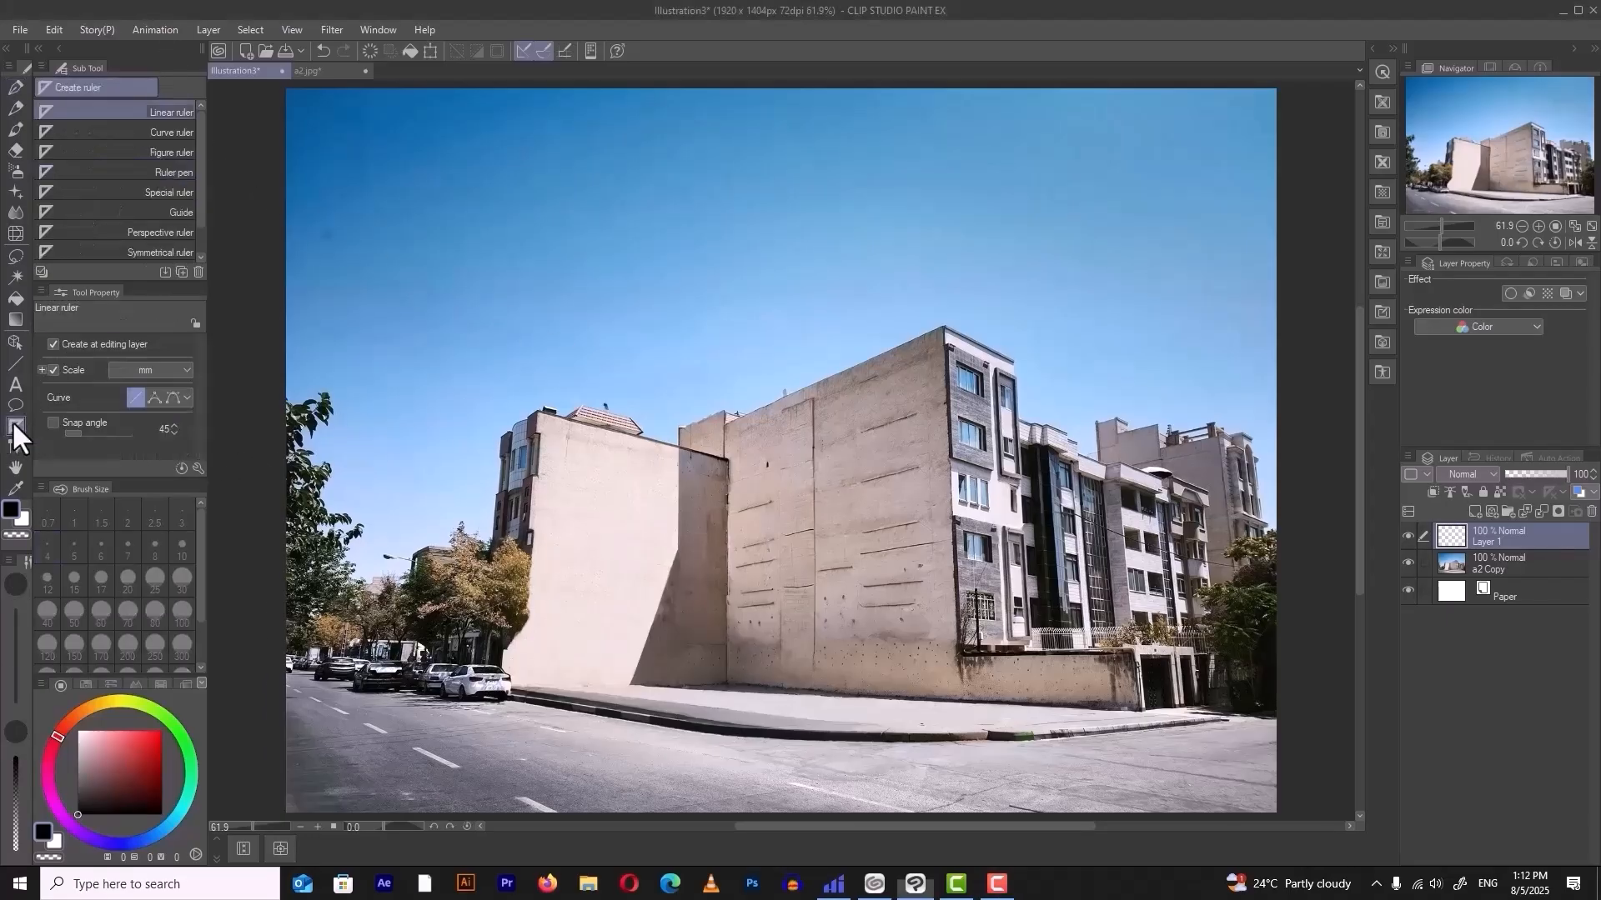
pyautogui.click(160, 232)
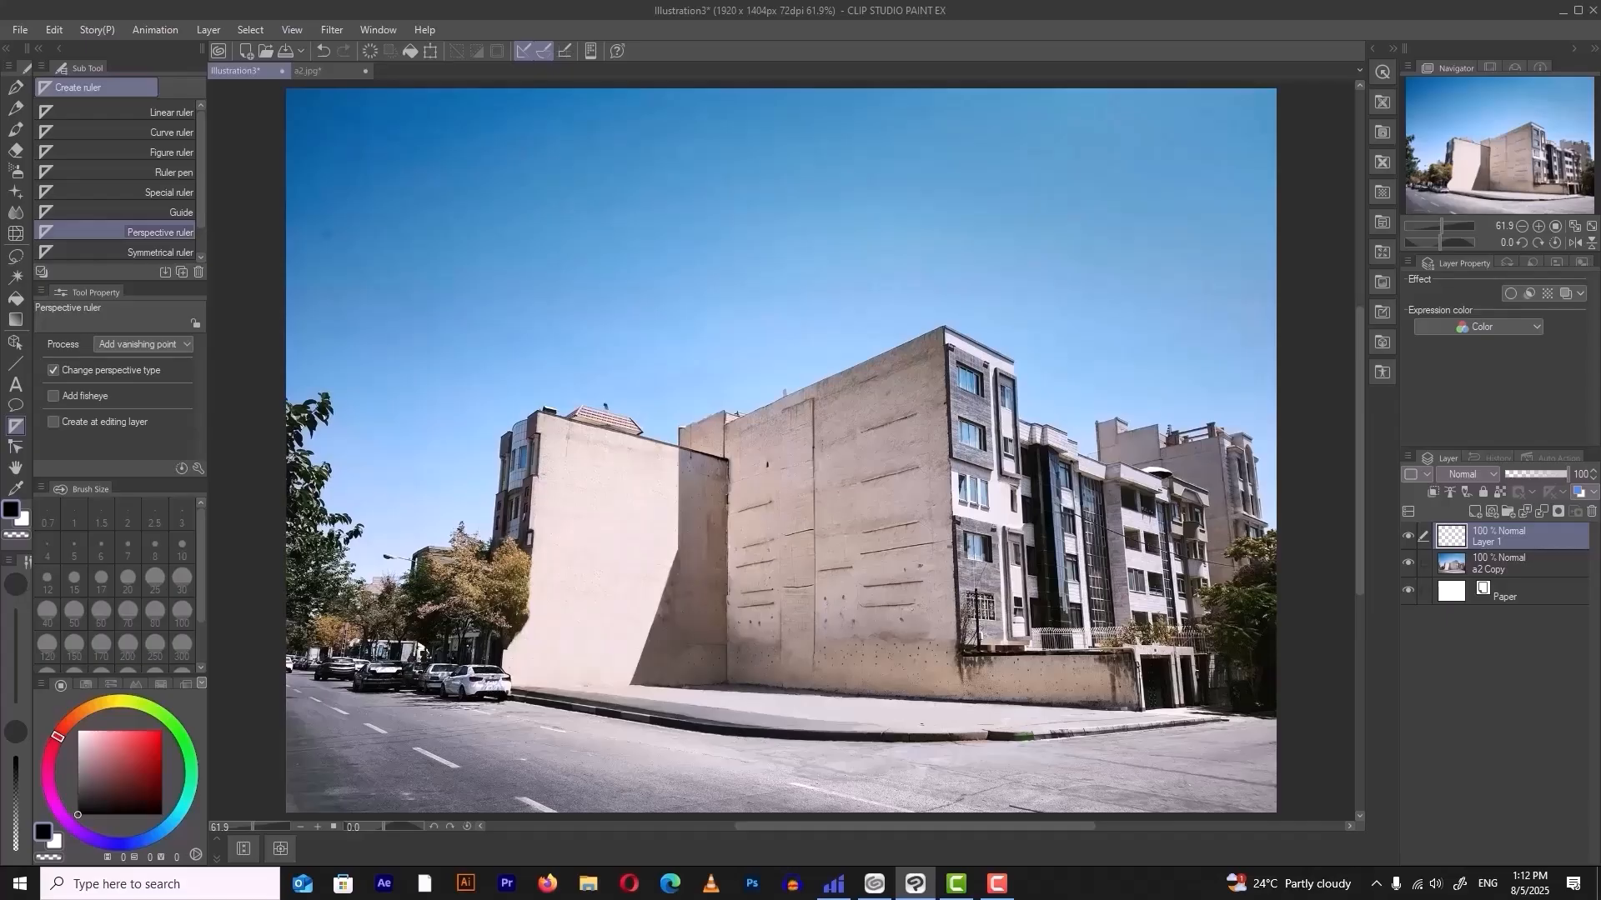
pyautogui.moveTo(929, 83); pyautogui.dragTo(961, 812)
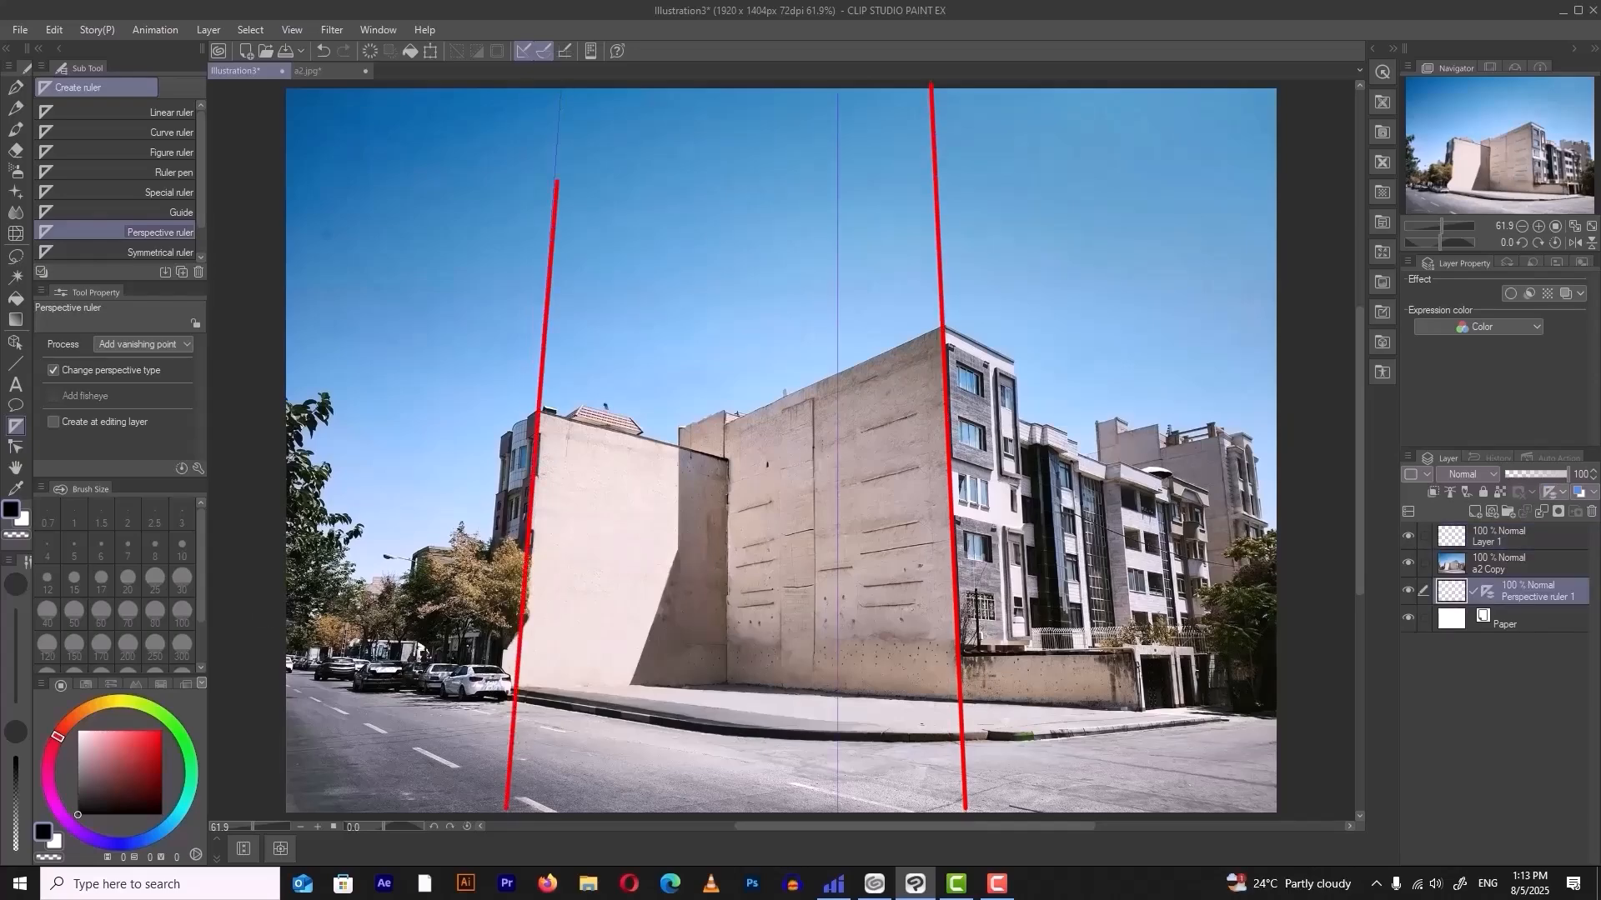
pyautogui.moveTo(470, 85); pyautogui.dragTo(1347, 505)
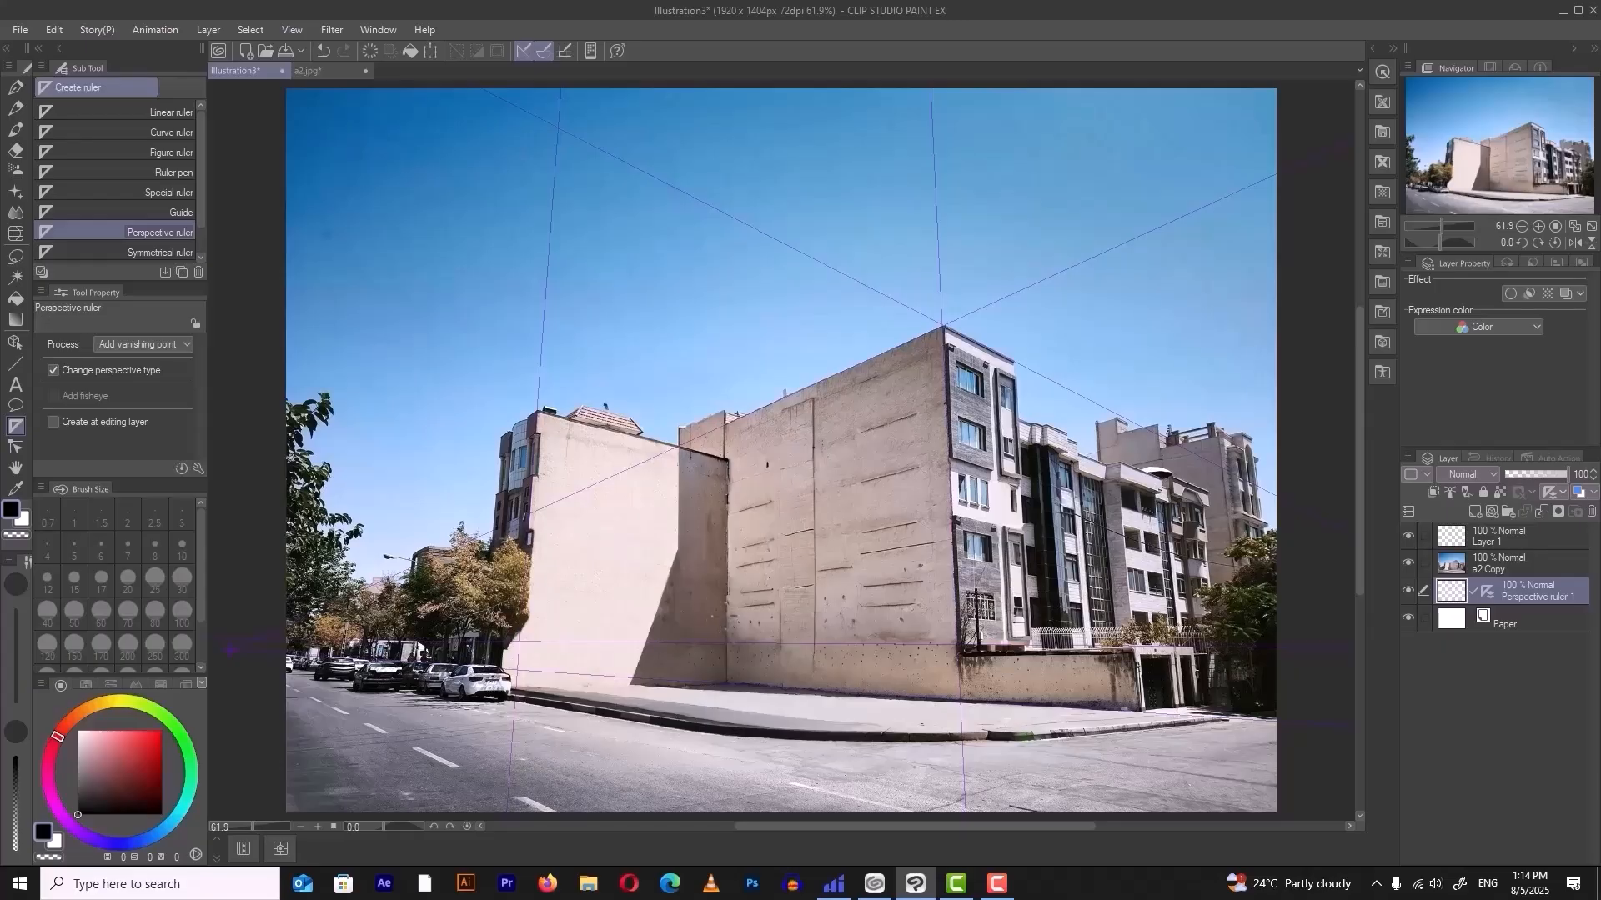
pyautogui.click(10, 87)
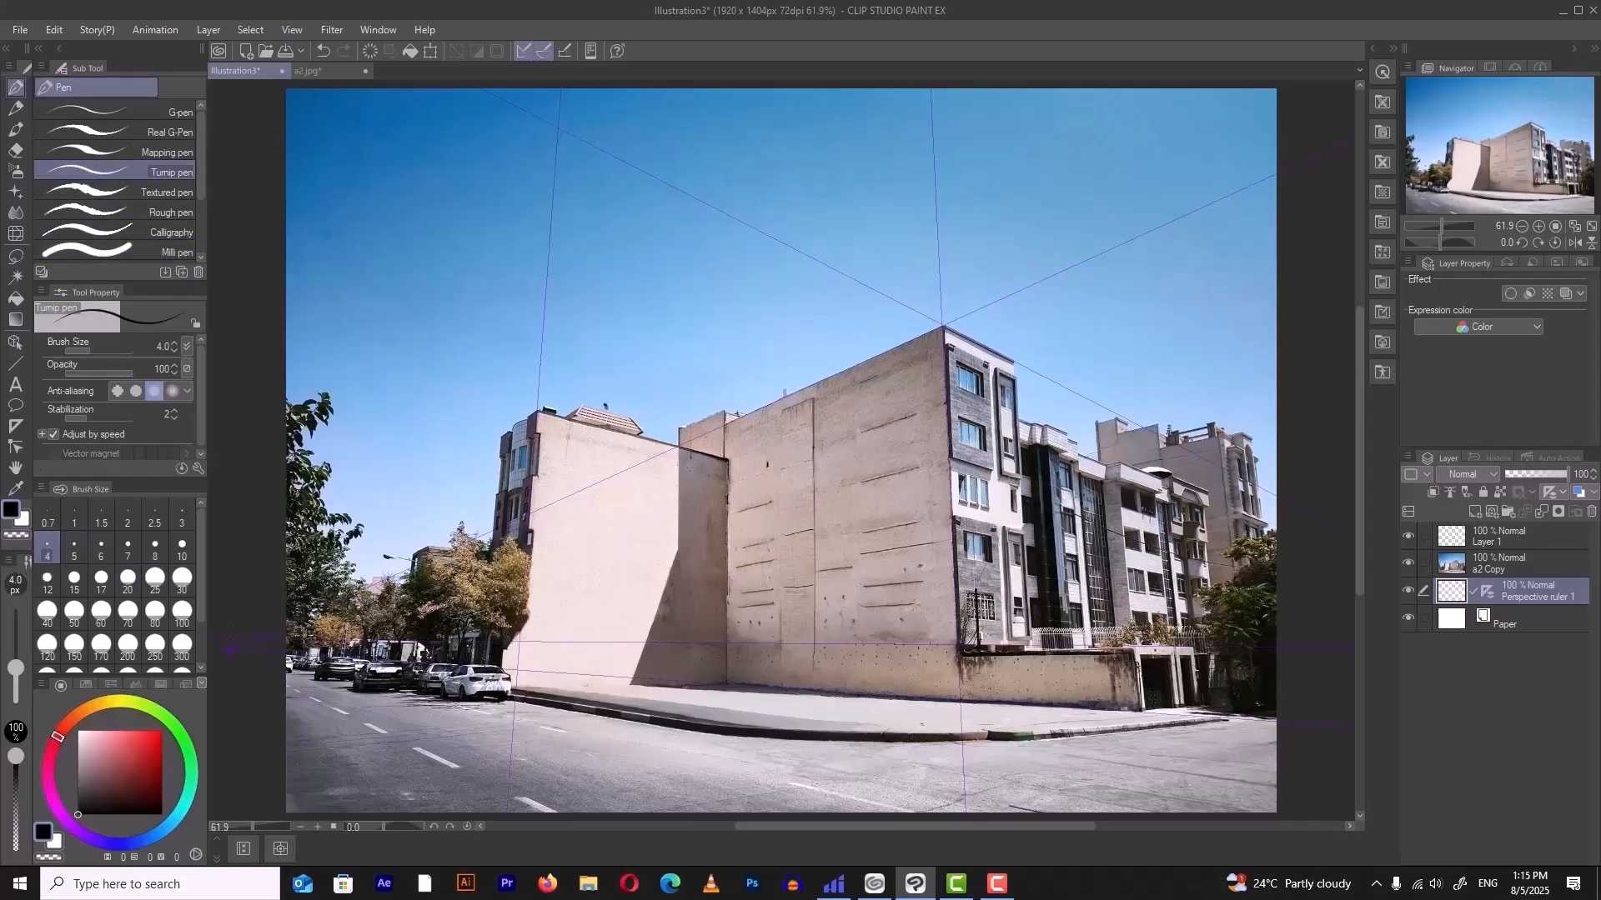
# Select the drawing layer above the photo and pick the Pen to draw snapped verticals.
pyautogui.click(1511, 537)
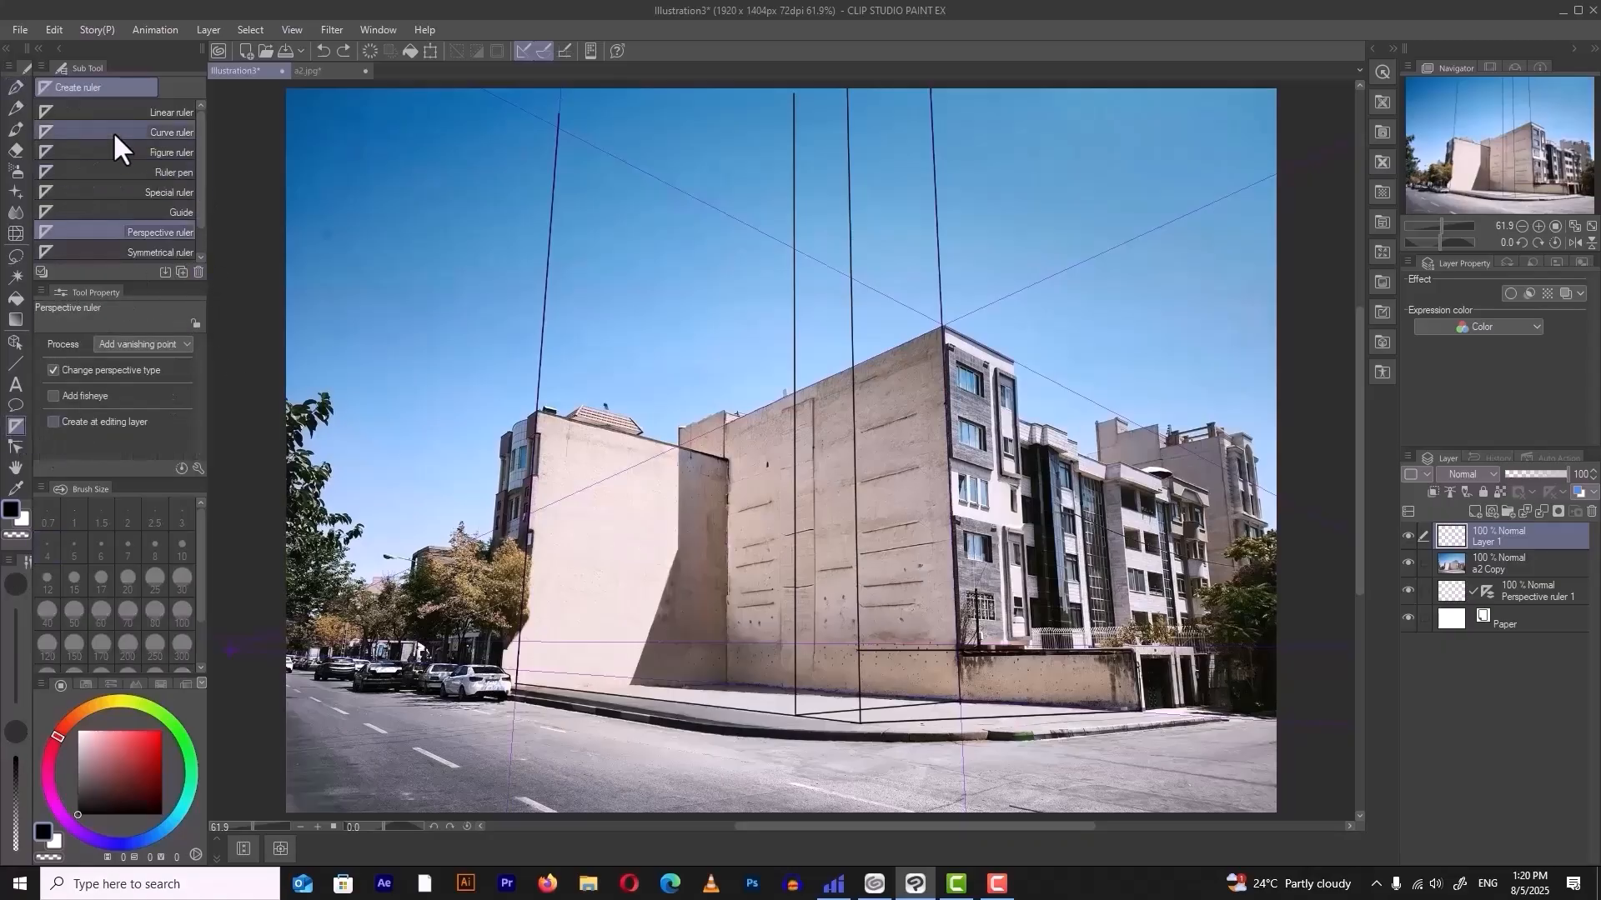
pyautogui.click(170, 112)
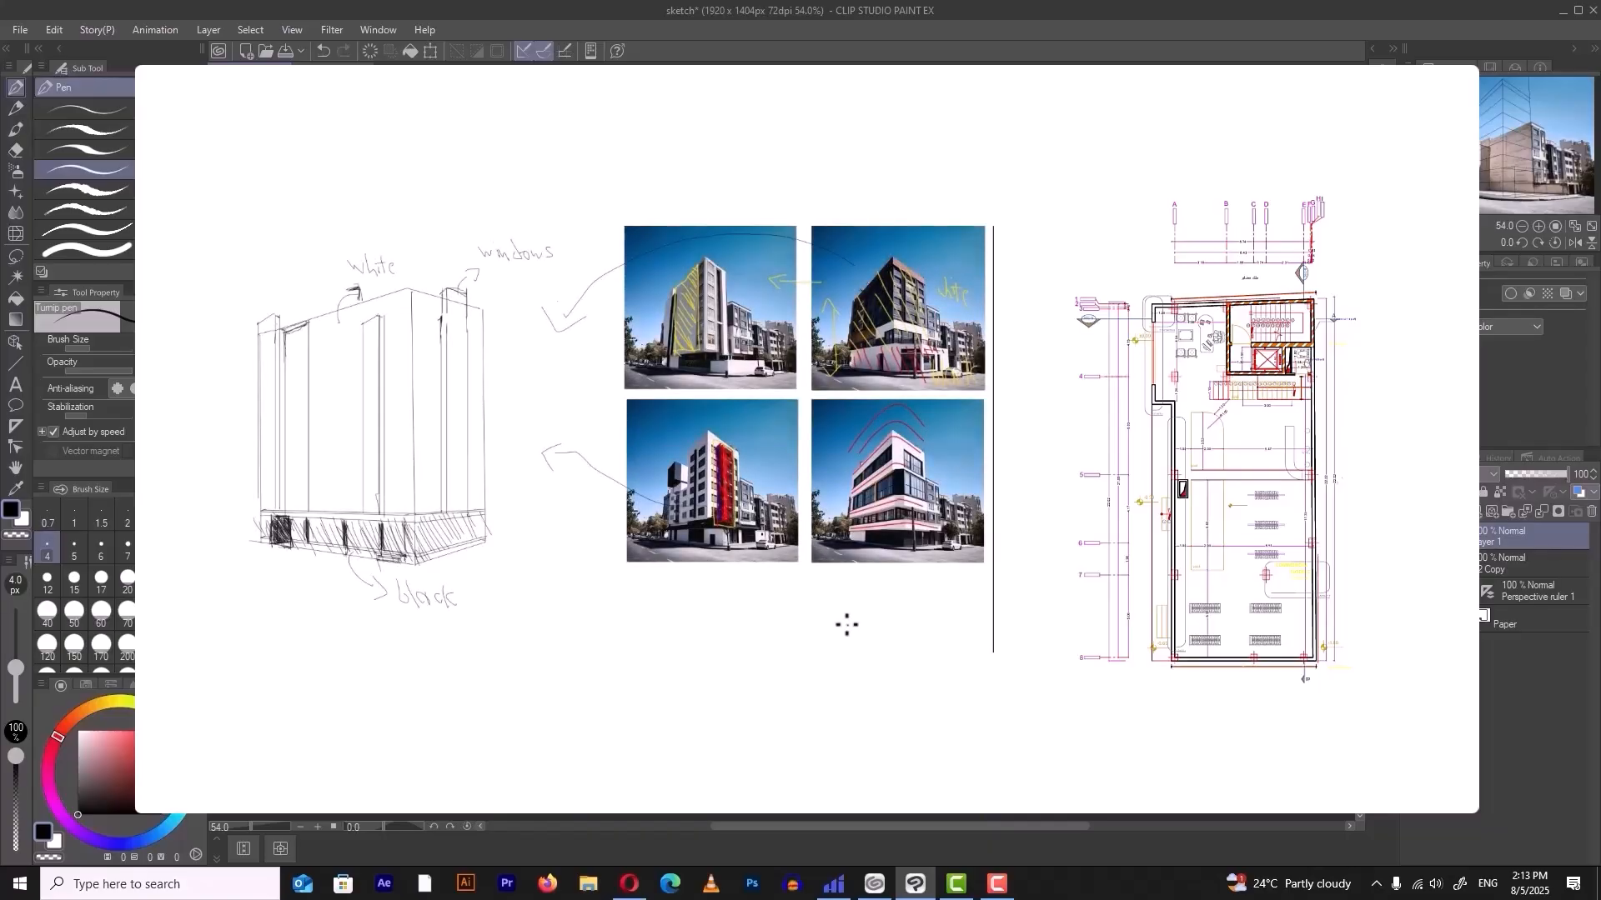
# Finish the pen line drawing and hide the site photo layer to view it alone.
pyautogui.click(330, 70)
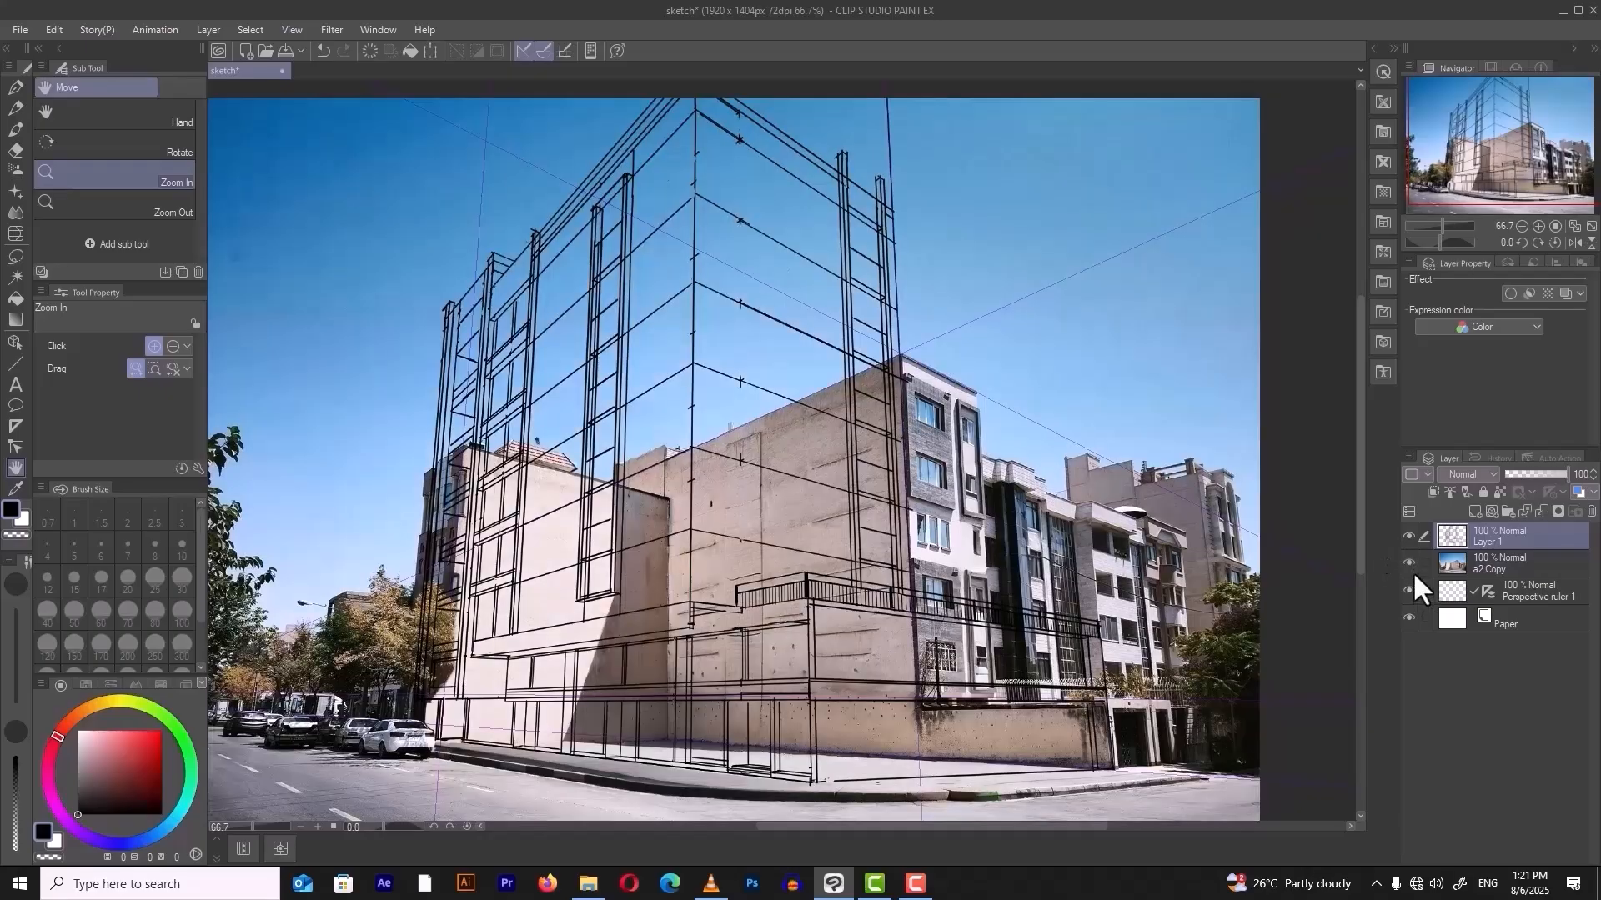
pyautogui.click(1407, 563)
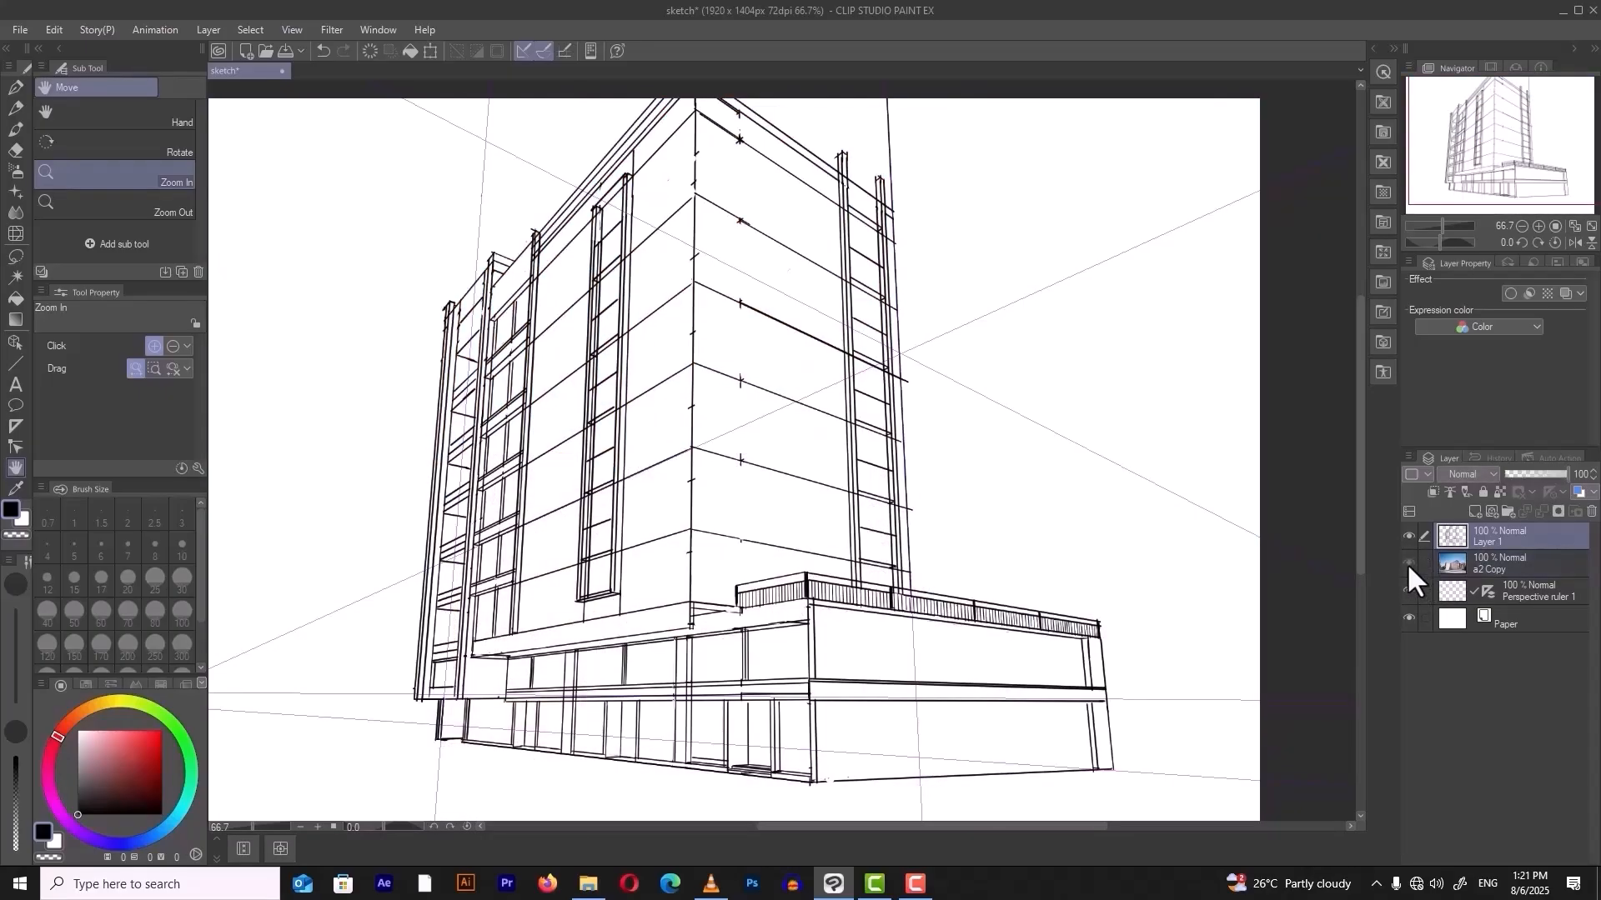
pyautogui.click(833, 882)
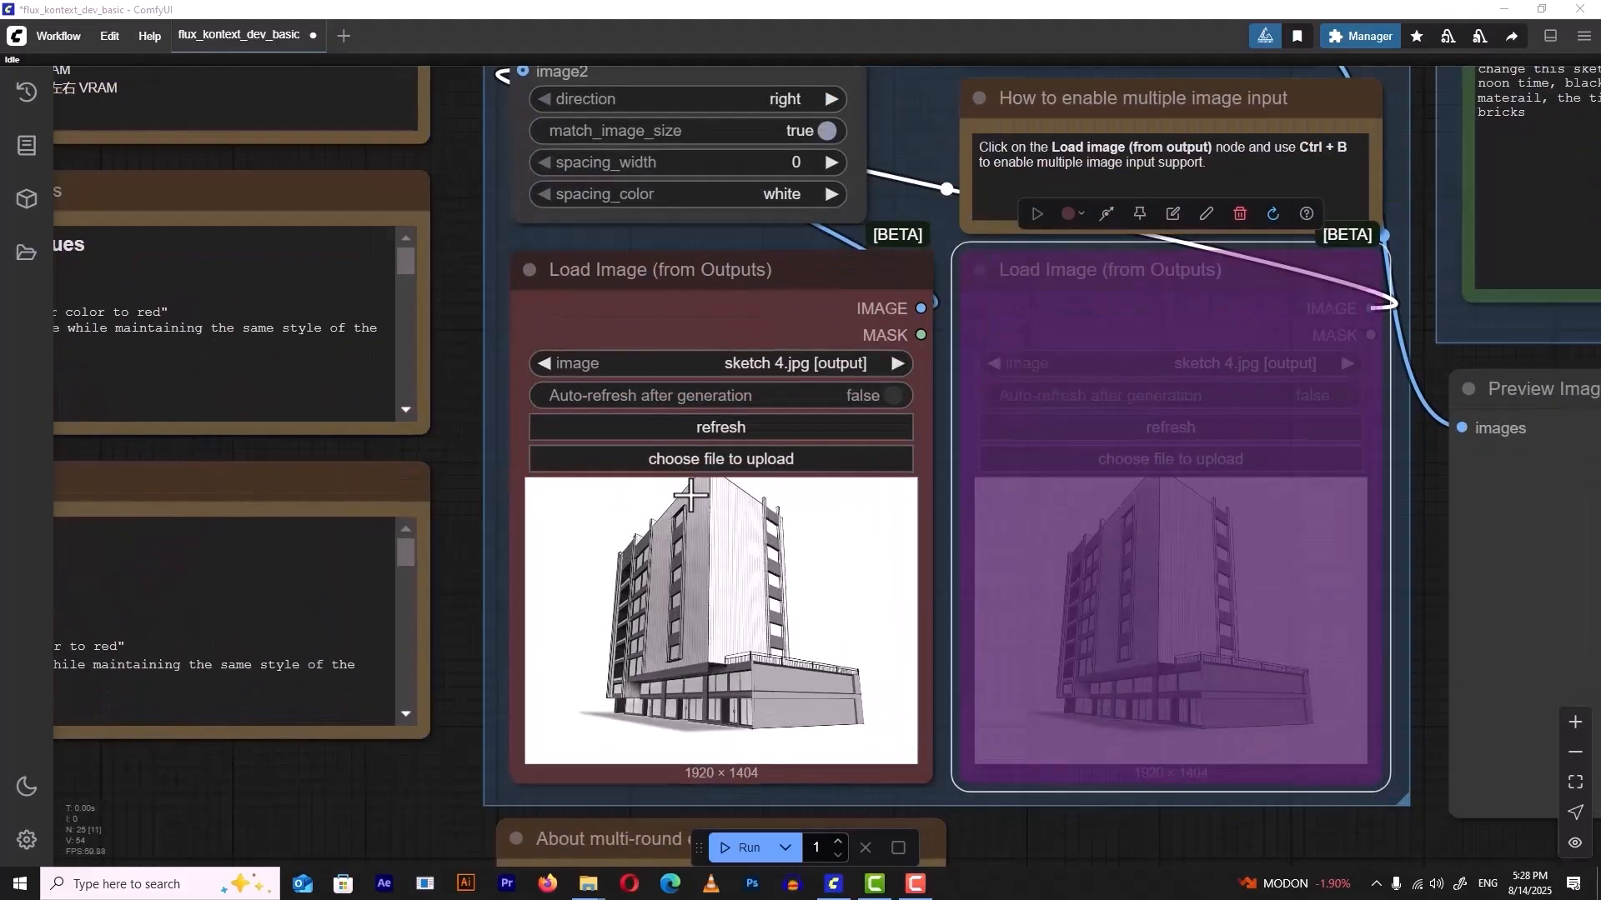
# Upload the sketch 4 image into the Load Image node.
pyautogui.click(721, 459)
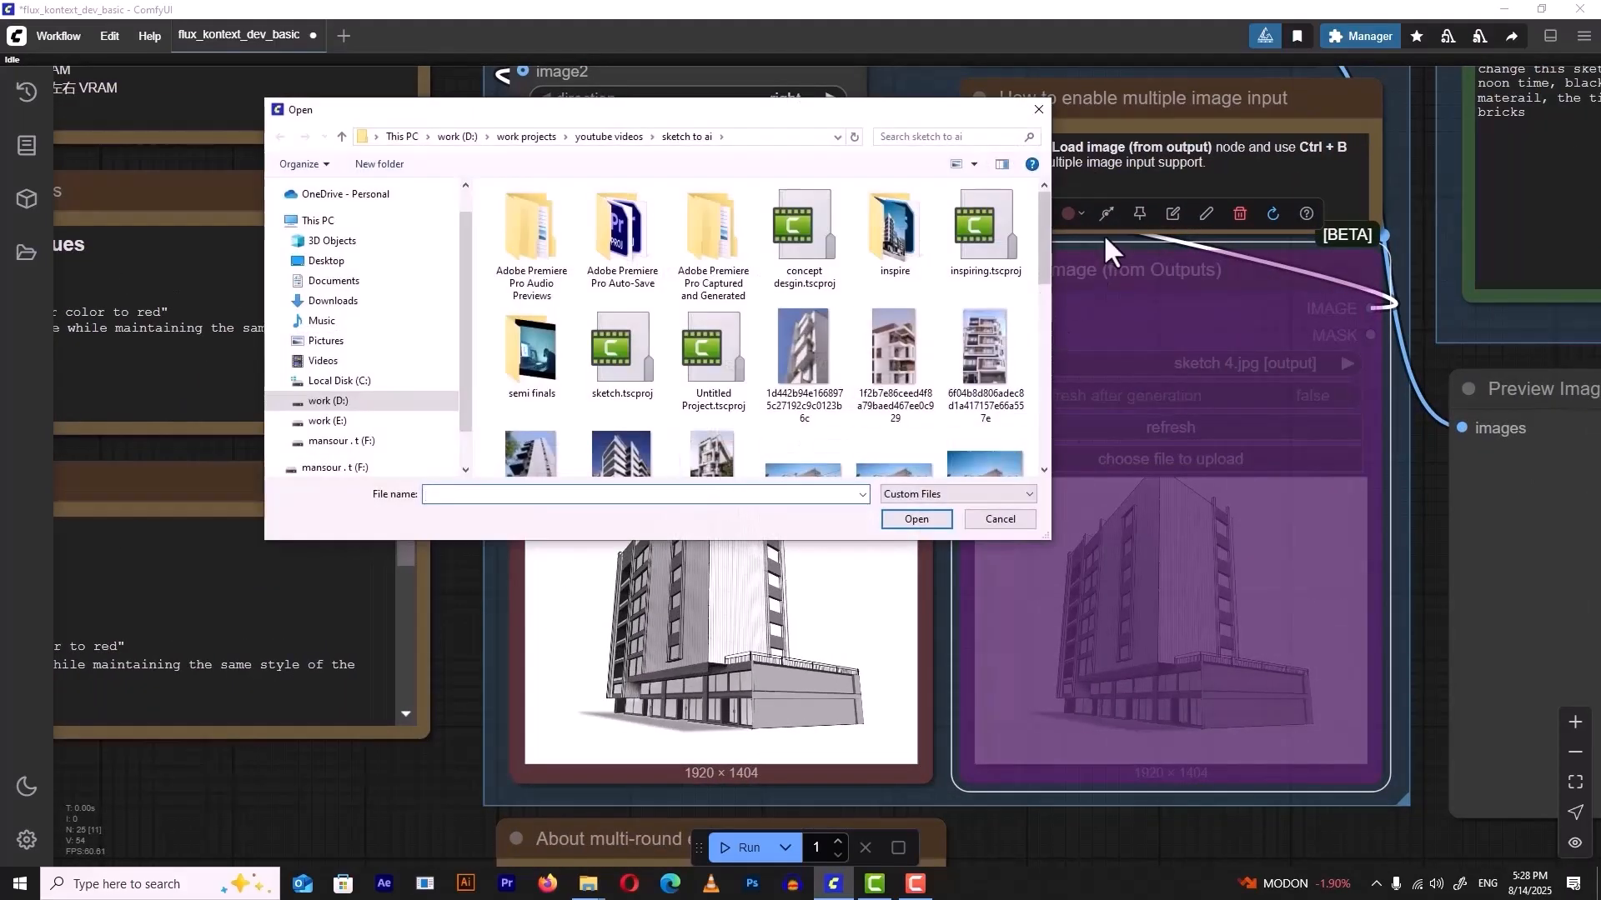
pyautogui.scroll(-3)
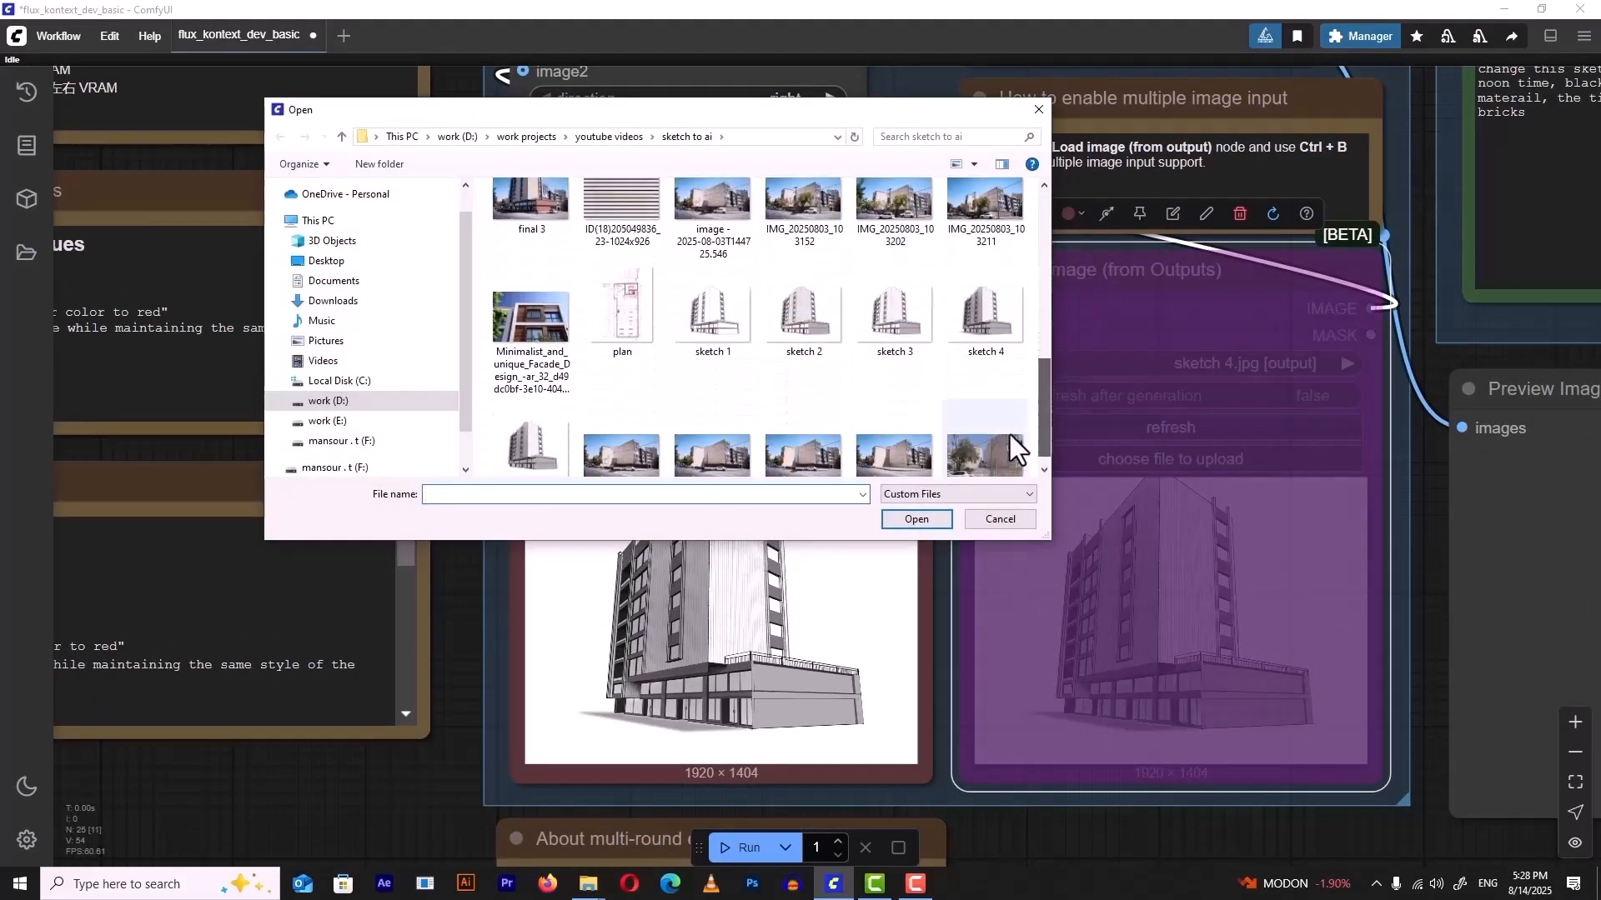
pyautogui.click(998, 520)
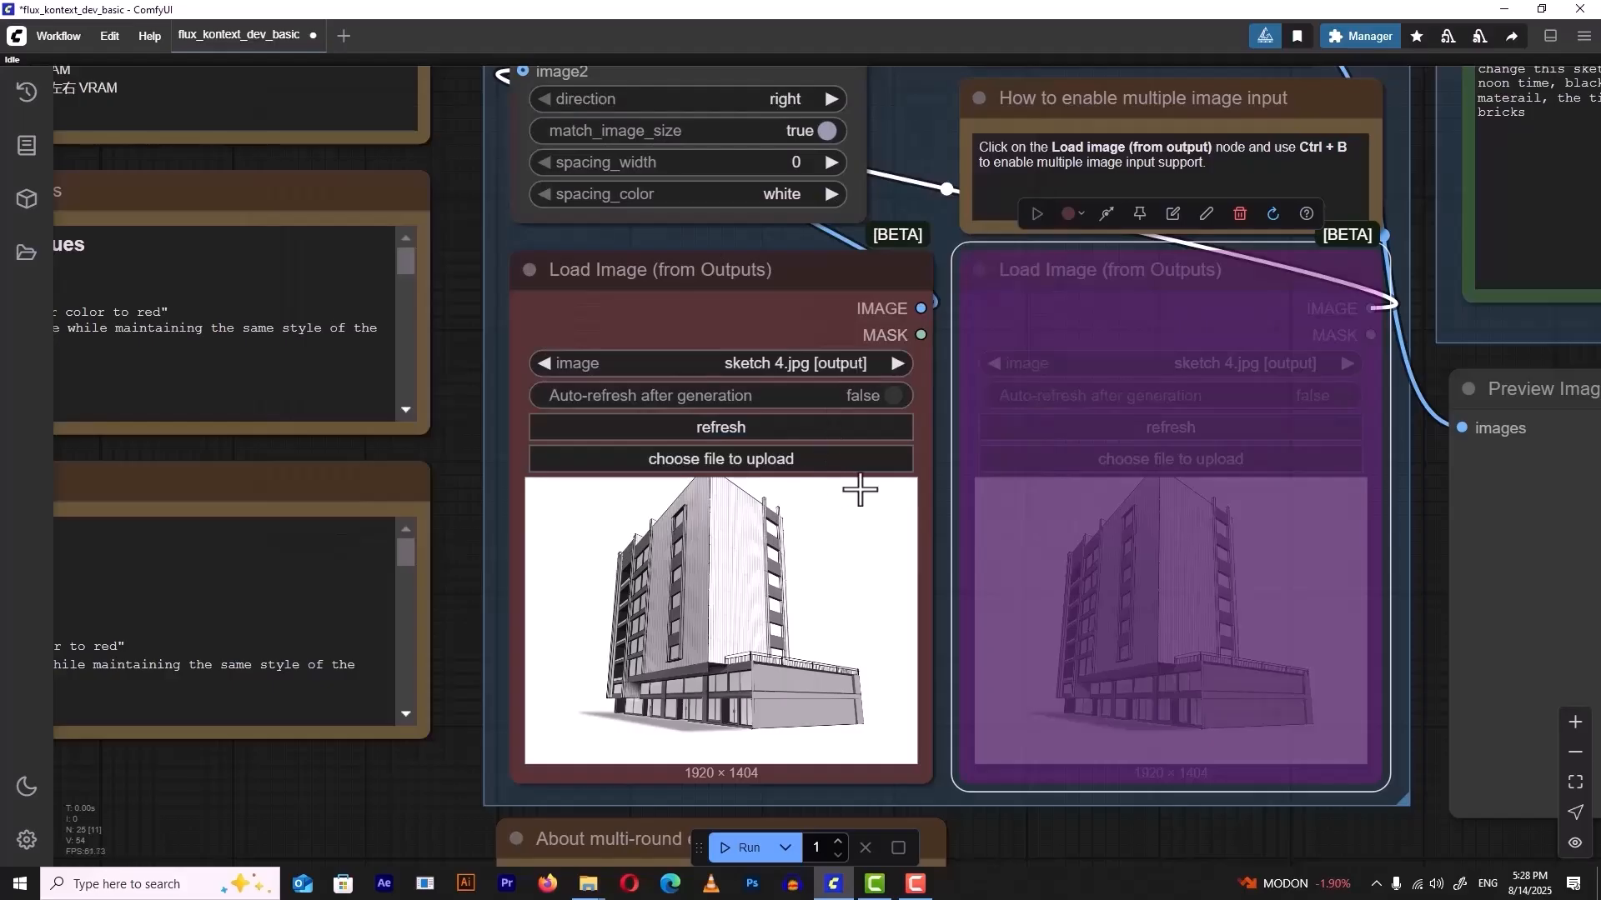
pyautogui.scroll(-3)
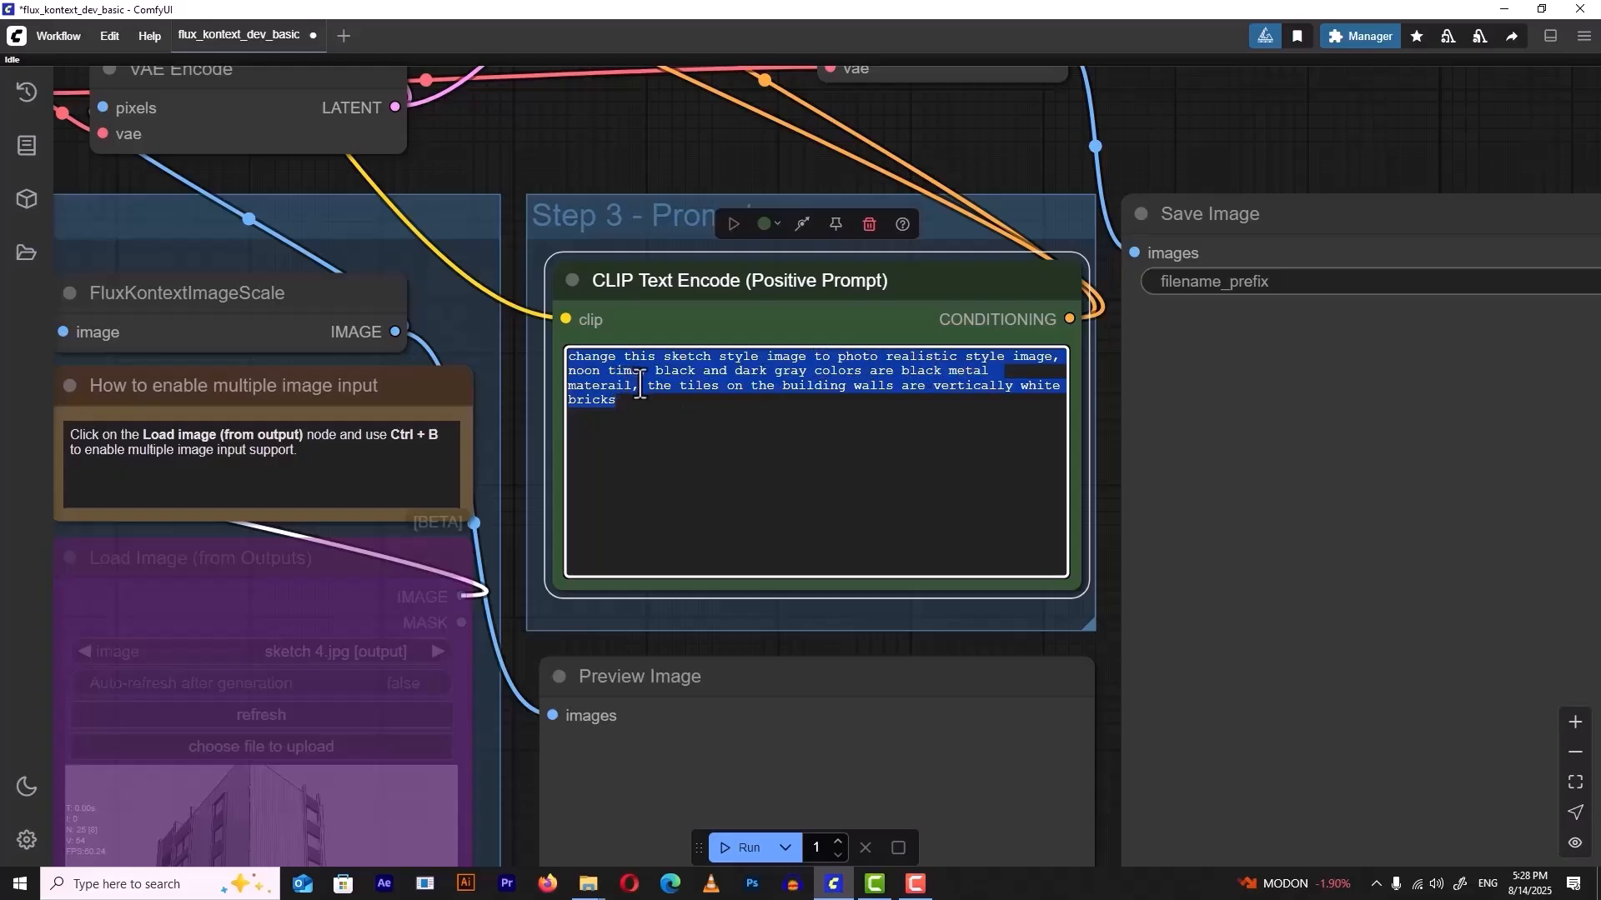
pyautogui.moveTo(658, 436)
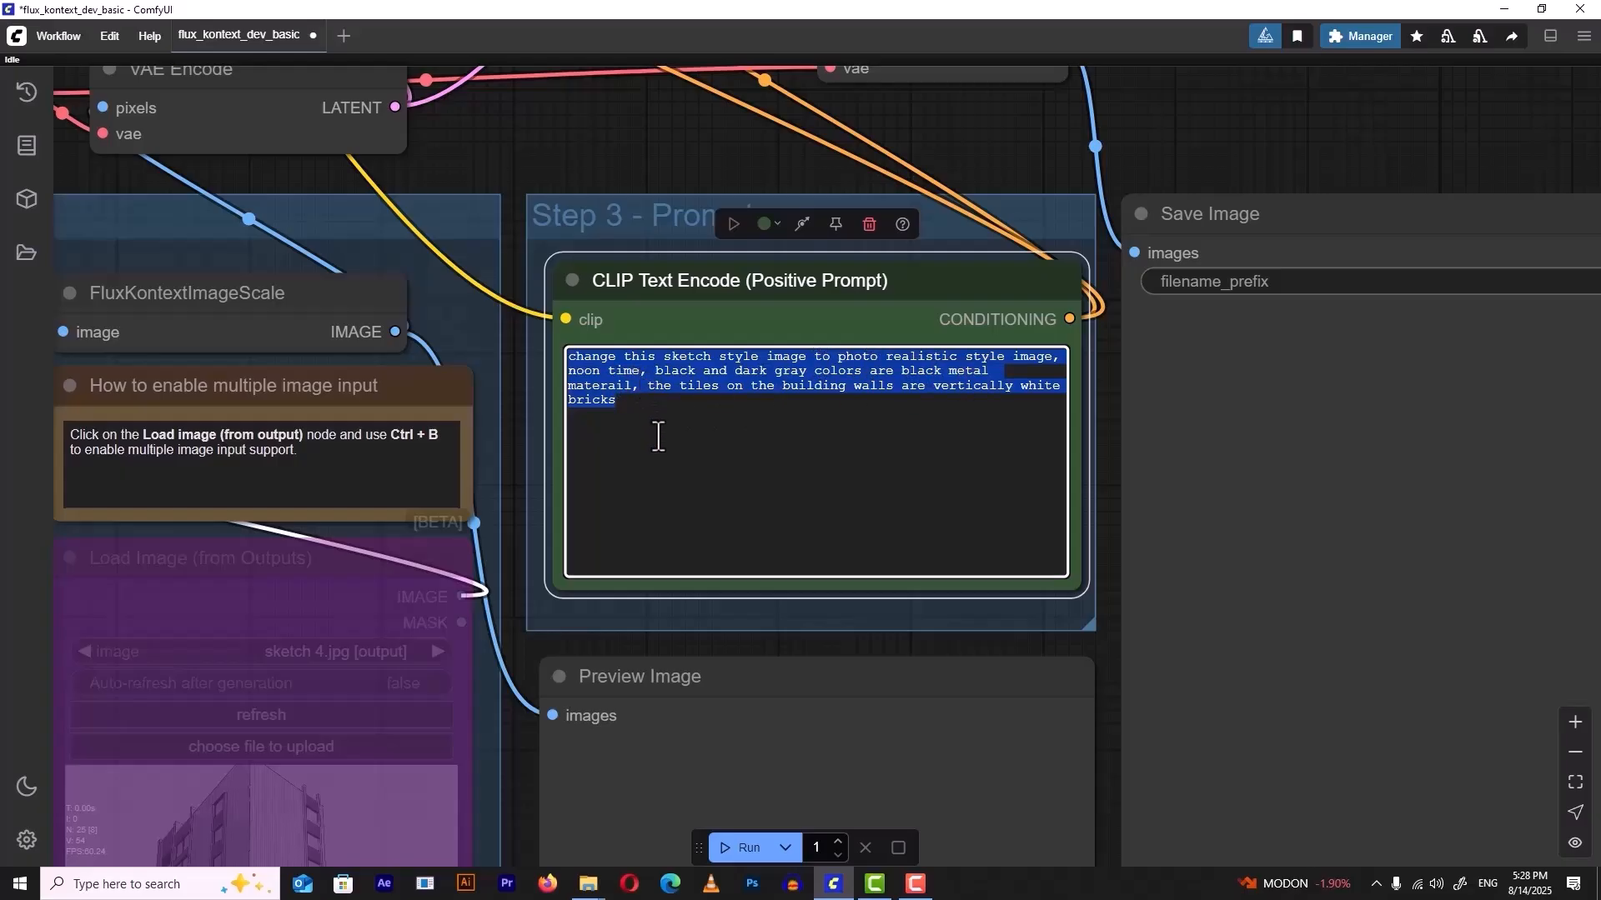